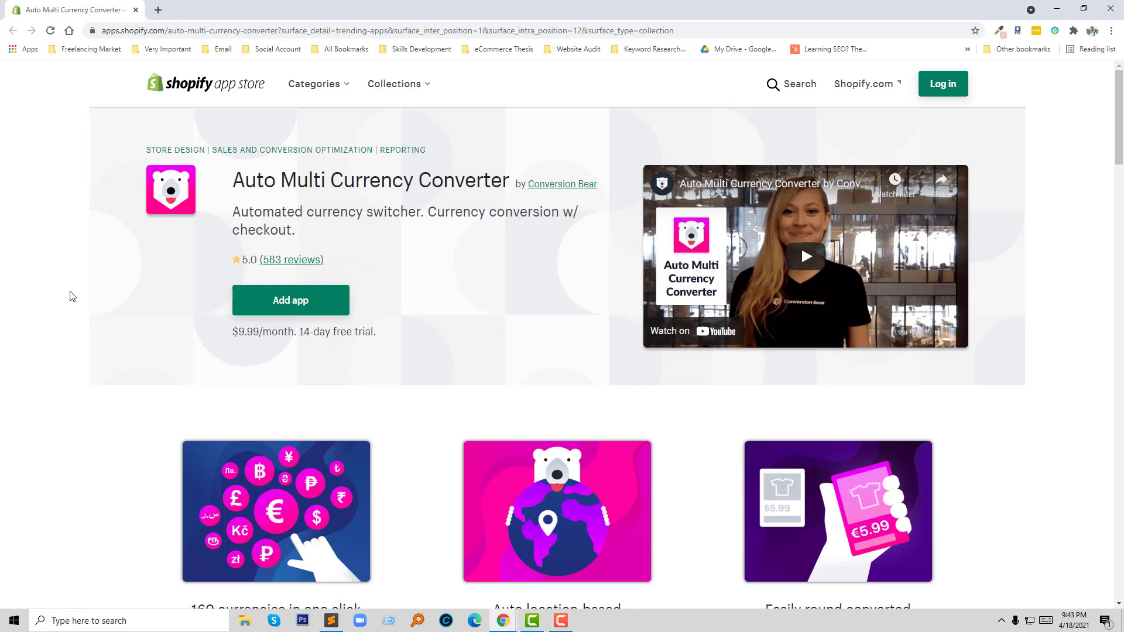
{"action": "mouse_move", "coordinate": [476, 225]}
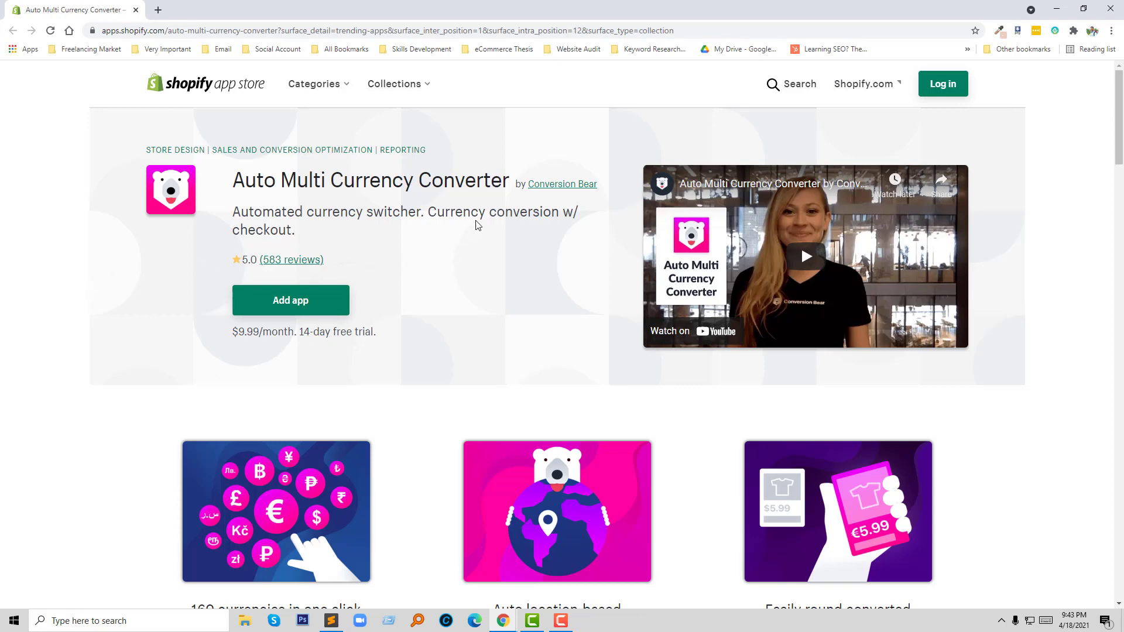
{"action": "mouse_move", "coordinate": [204, 207]}
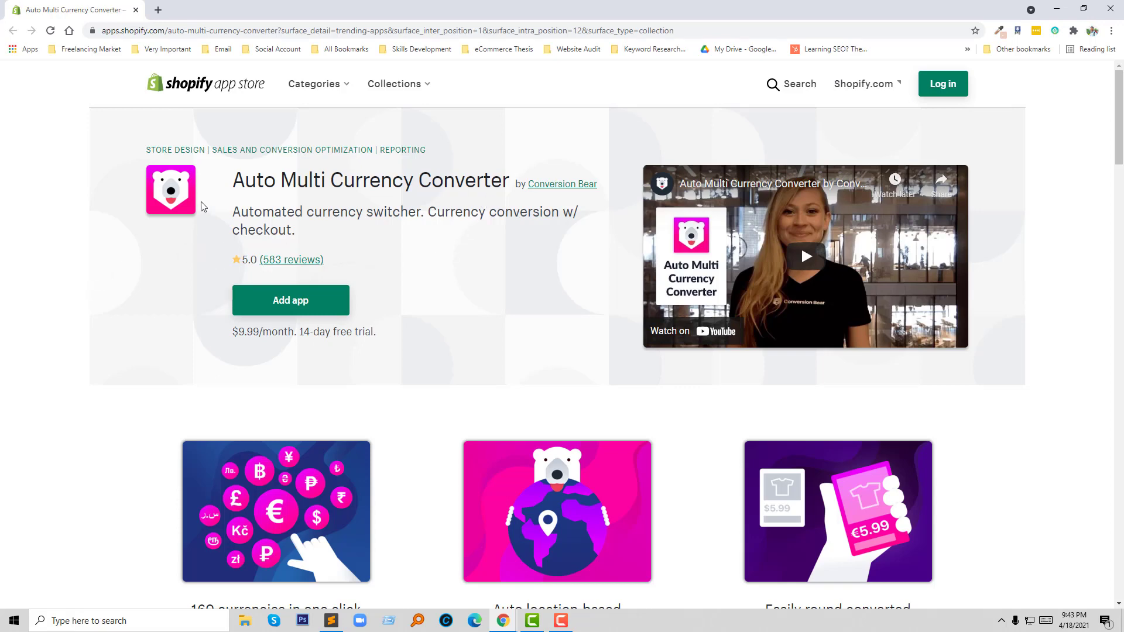
{"action": "mouse_move", "coordinate": [232, 201]}
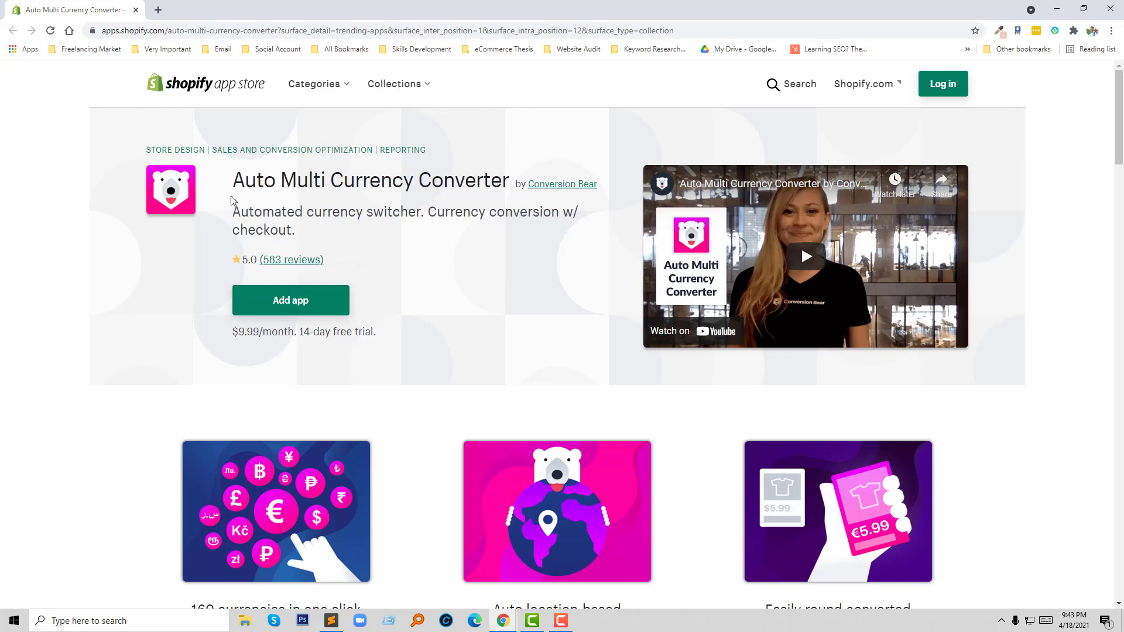
{"action": "mouse_move", "coordinate": [514, 226]}
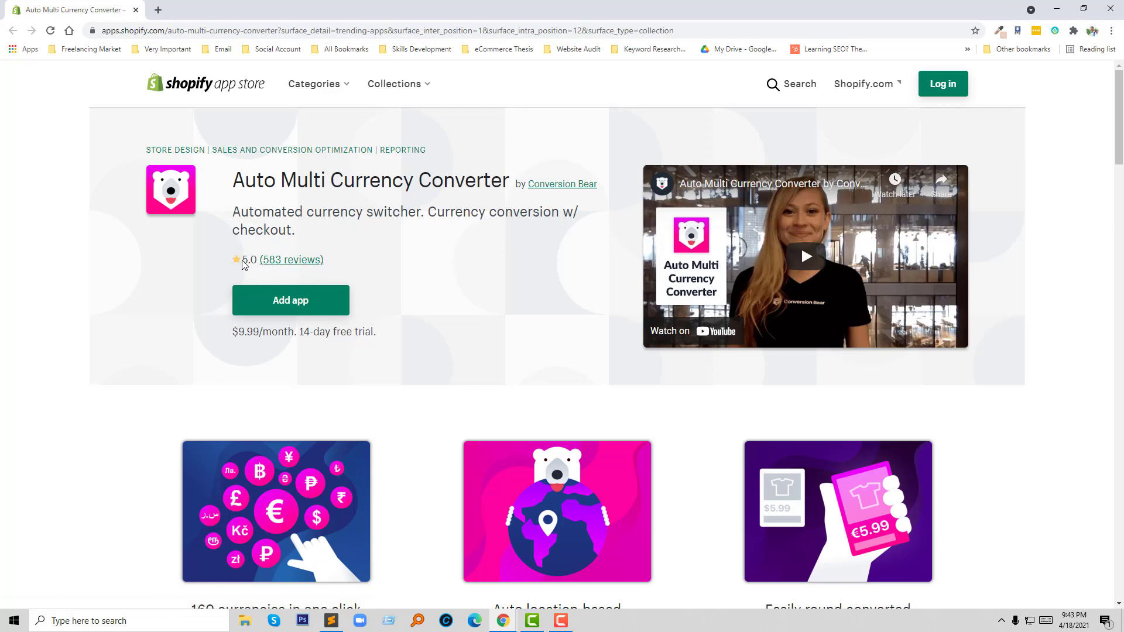
{"action": "mouse_move", "coordinate": [418, 271]}
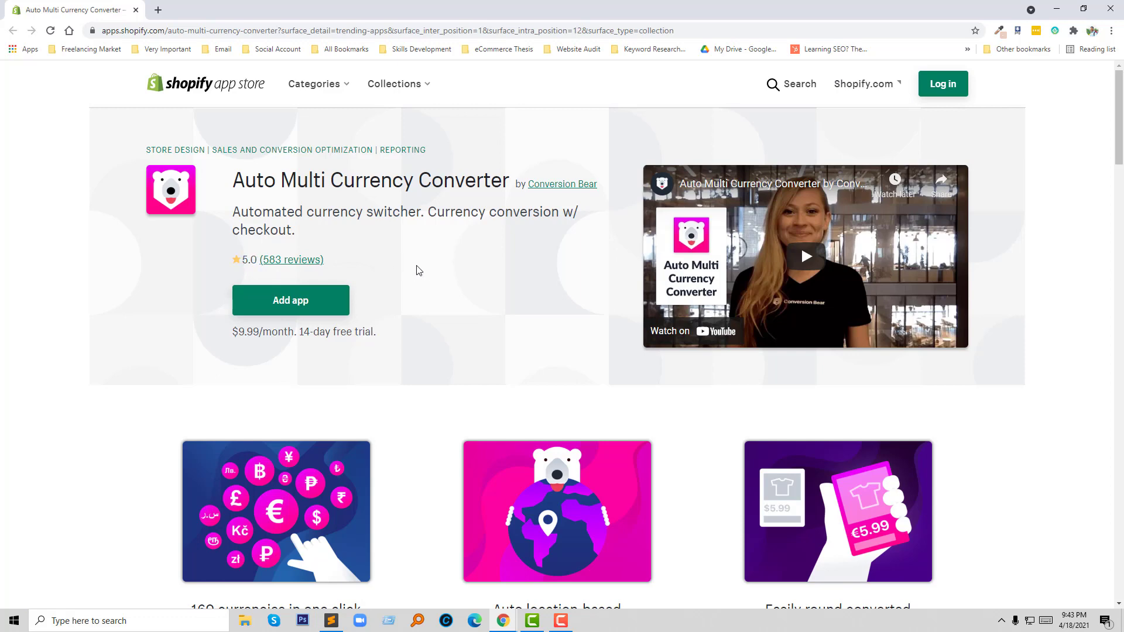
Scroll to the About section covering location-based conversion, 160+ currencies and price rounding.
{"action": "scroll", "scroll_direction": "down", "scroll_amount": 3}
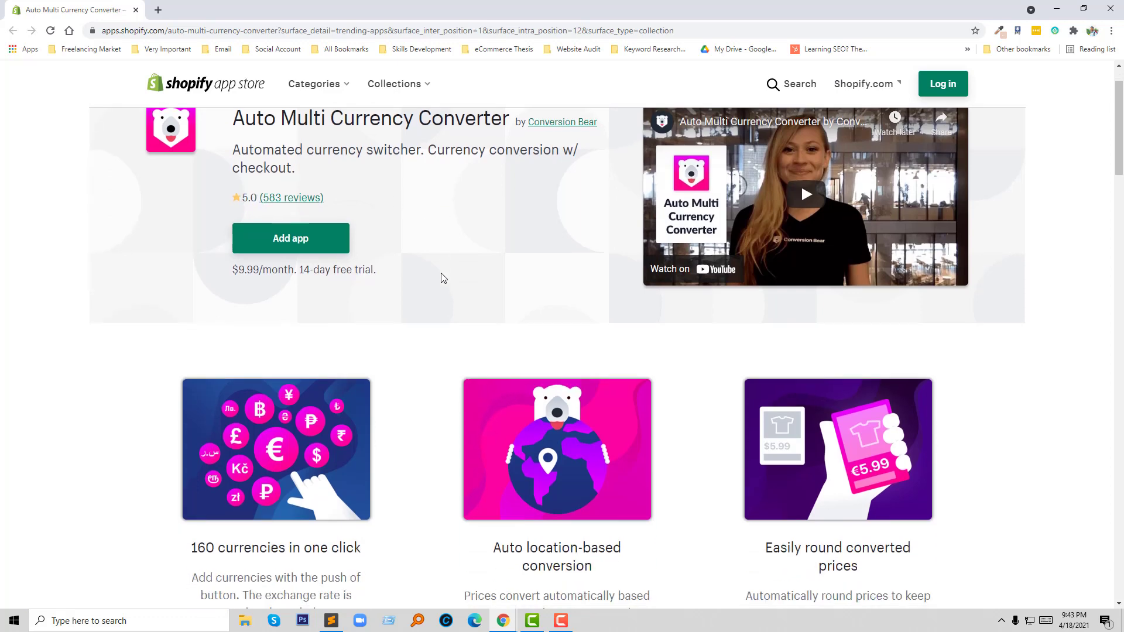
{"action": "scroll", "scroll_direction": "down", "scroll_amount": 3}
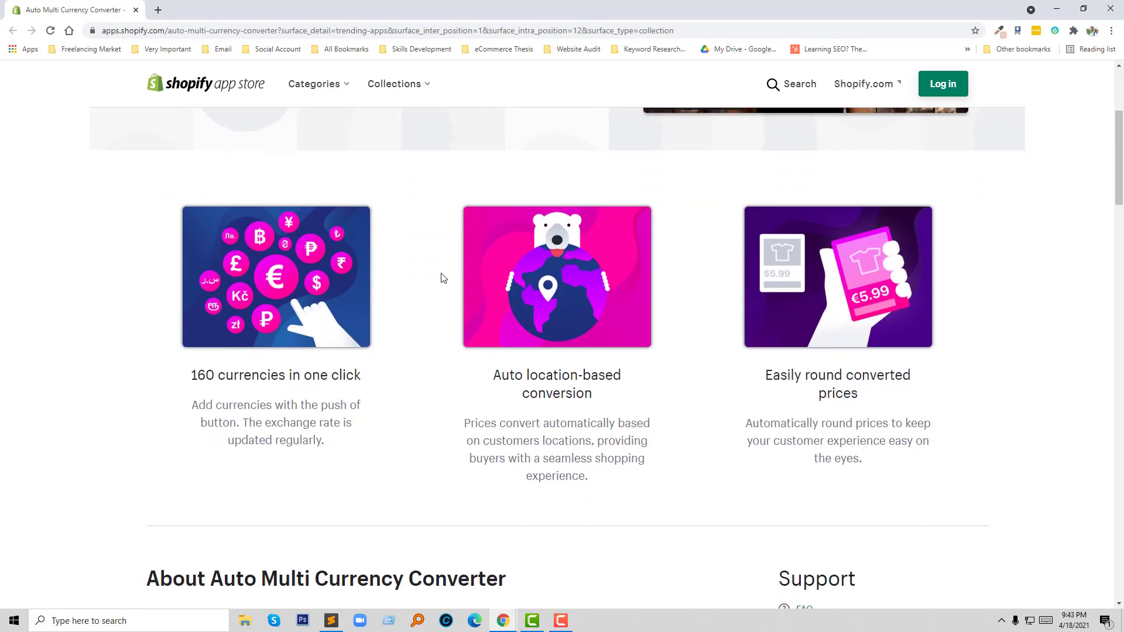
{"action": "scroll", "scroll_direction": "down", "scroll_amount": 3}
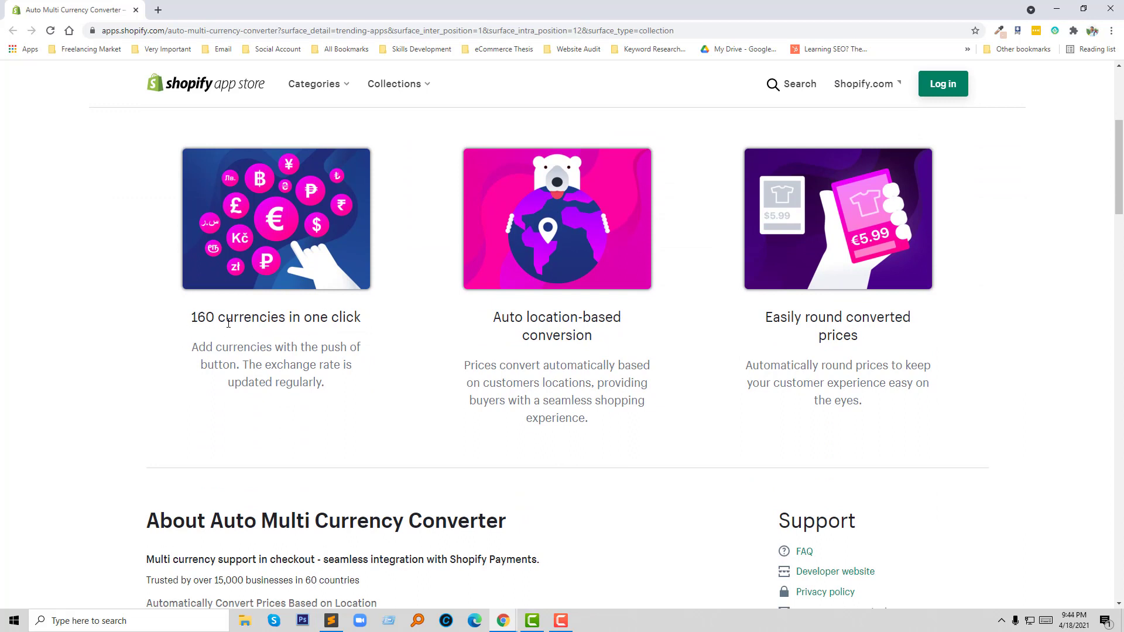
{"action": "mouse_move", "coordinate": [294, 354]}
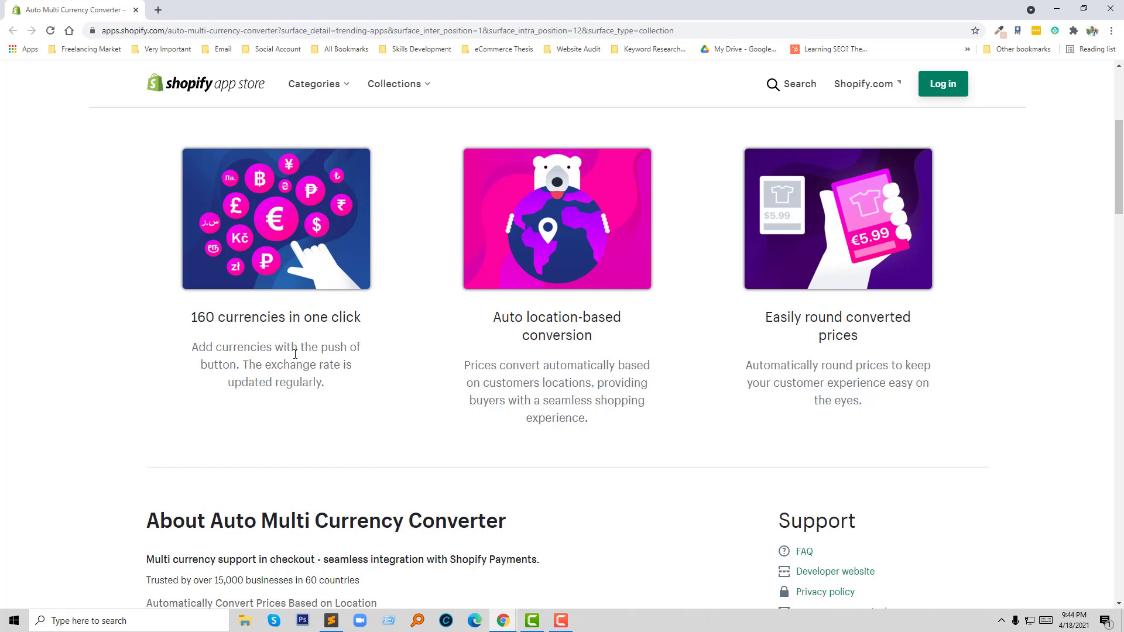
{"action": "mouse_move", "coordinate": [259, 371]}
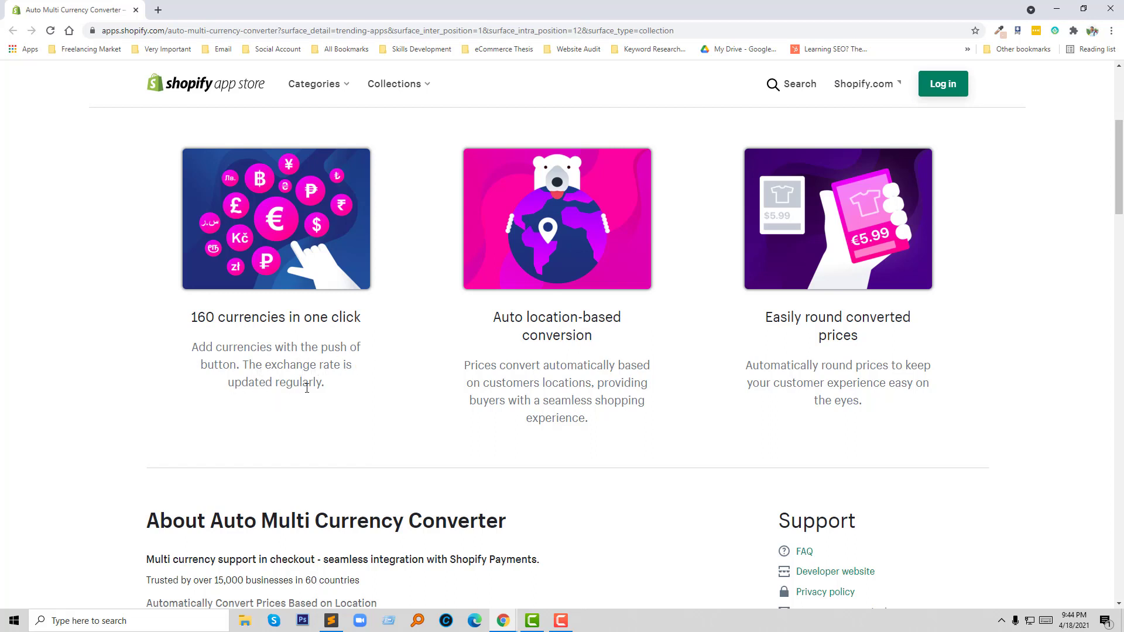
{"action": "mouse_move", "coordinate": [627, 330]}
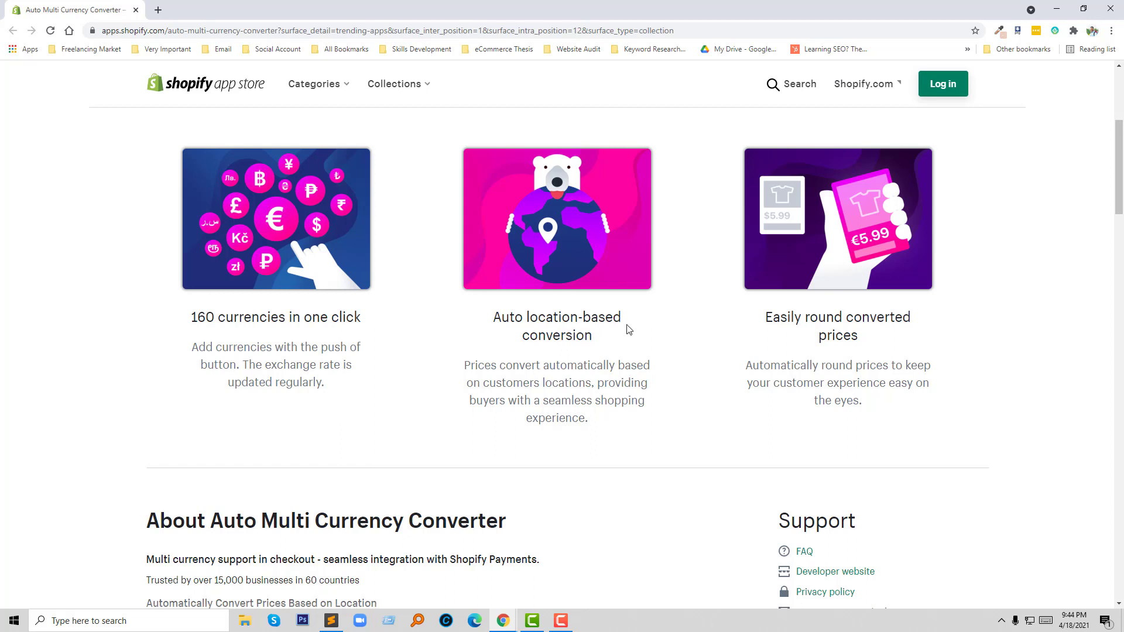
{"action": "mouse_move", "coordinate": [577, 358]}
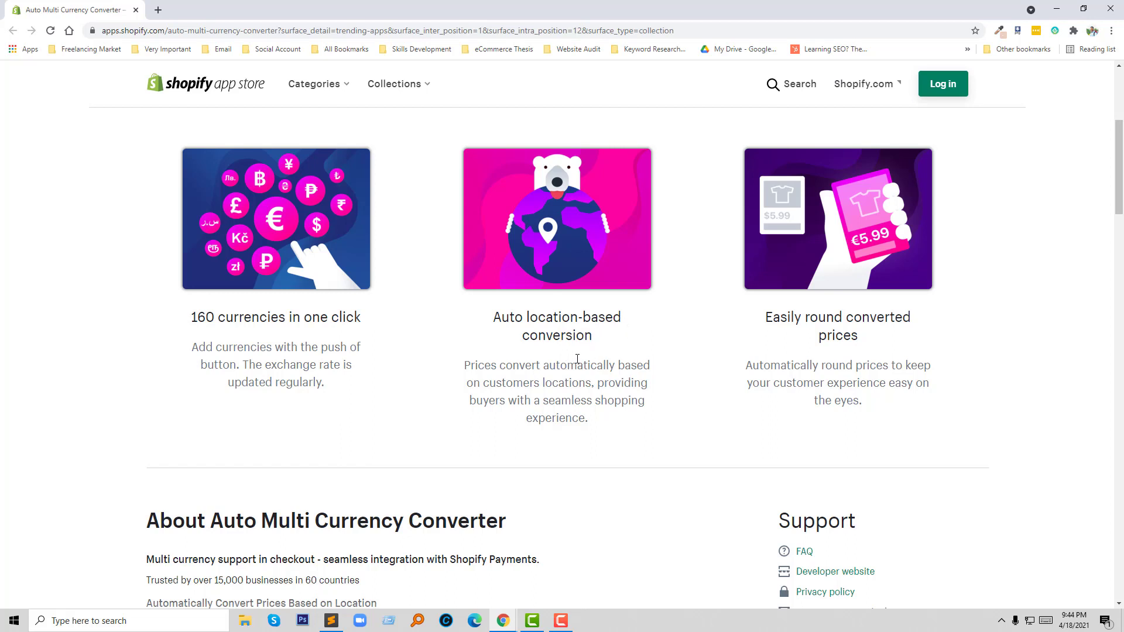
{"action": "mouse_move", "coordinate": [492, 377]}
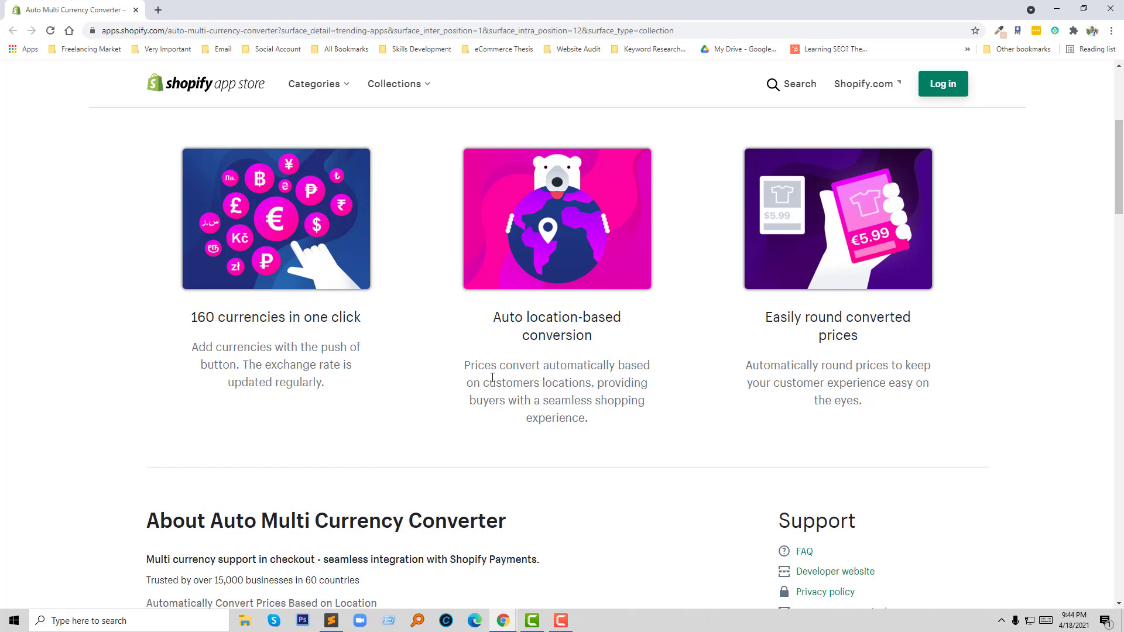
{"action": "mouse_move", "coordinate": [457, 361]}
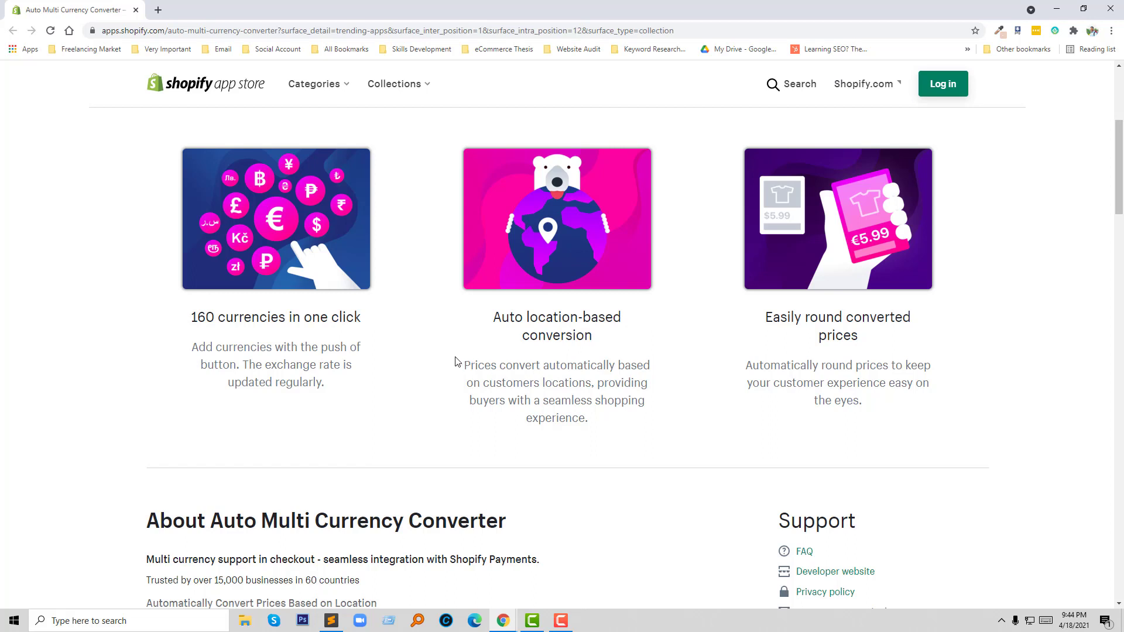
{"action": "mouse_move", "coordinate": [590, 361]}
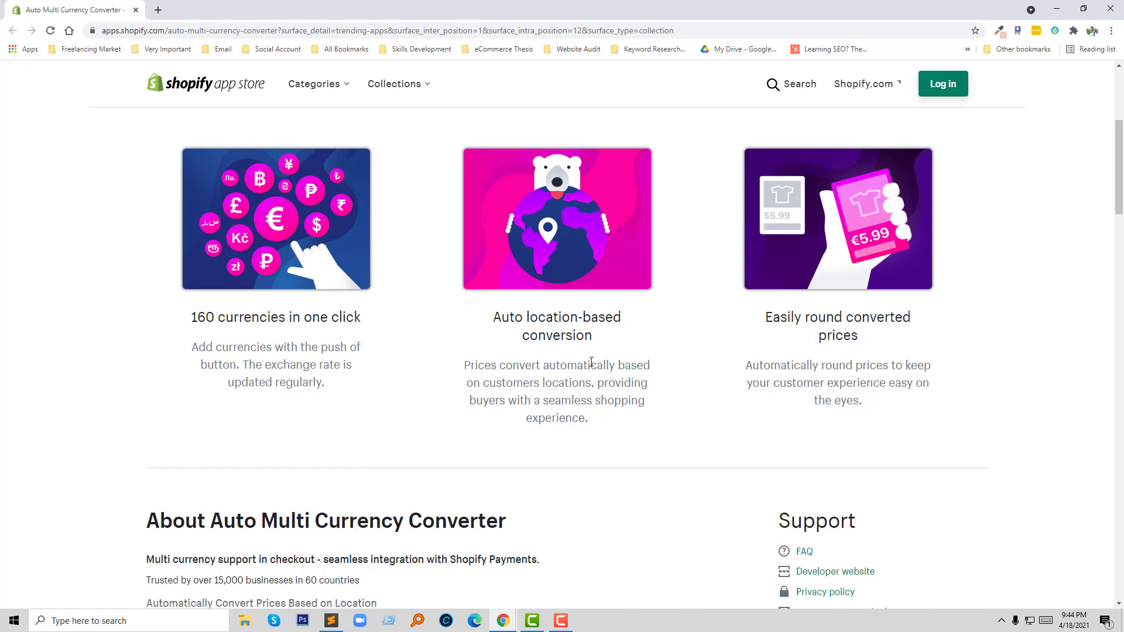
{"action": "mouse_move", "coordinate": [672, 380]}
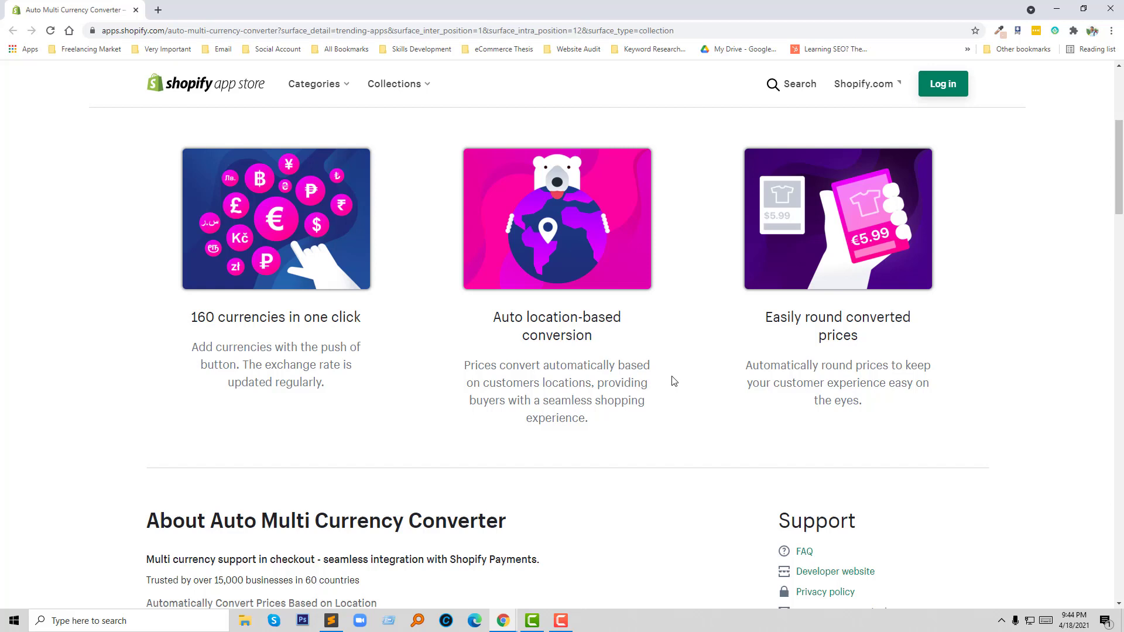
{"action": "mouse_move", "coordinate": [831, 357]}
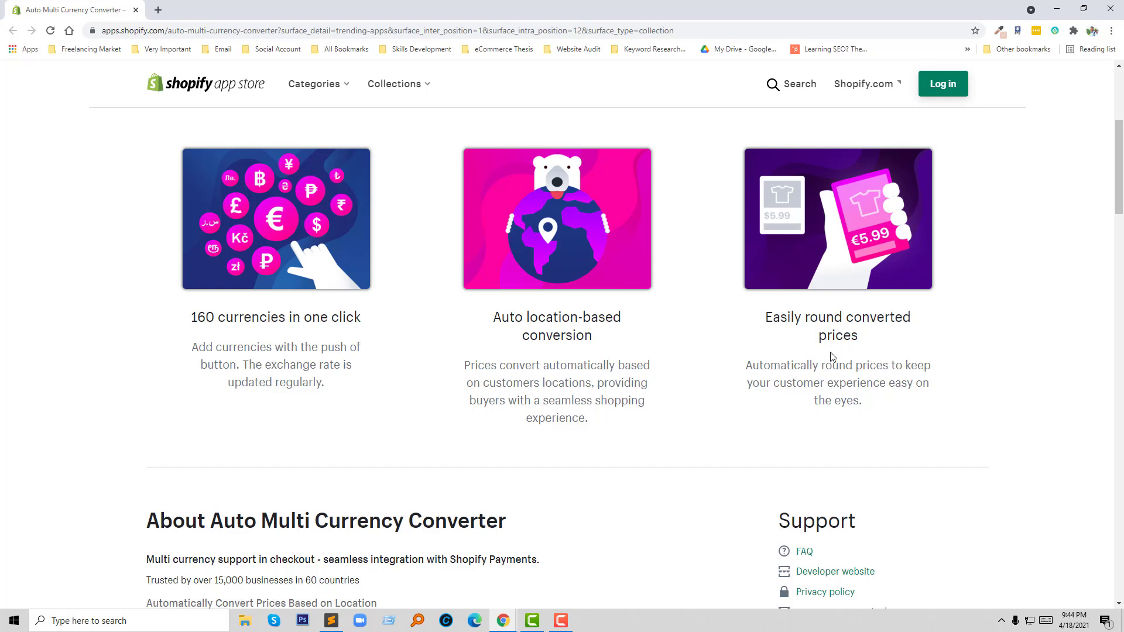
{"action": "mouse_move", "coordinate": [870, 380]}
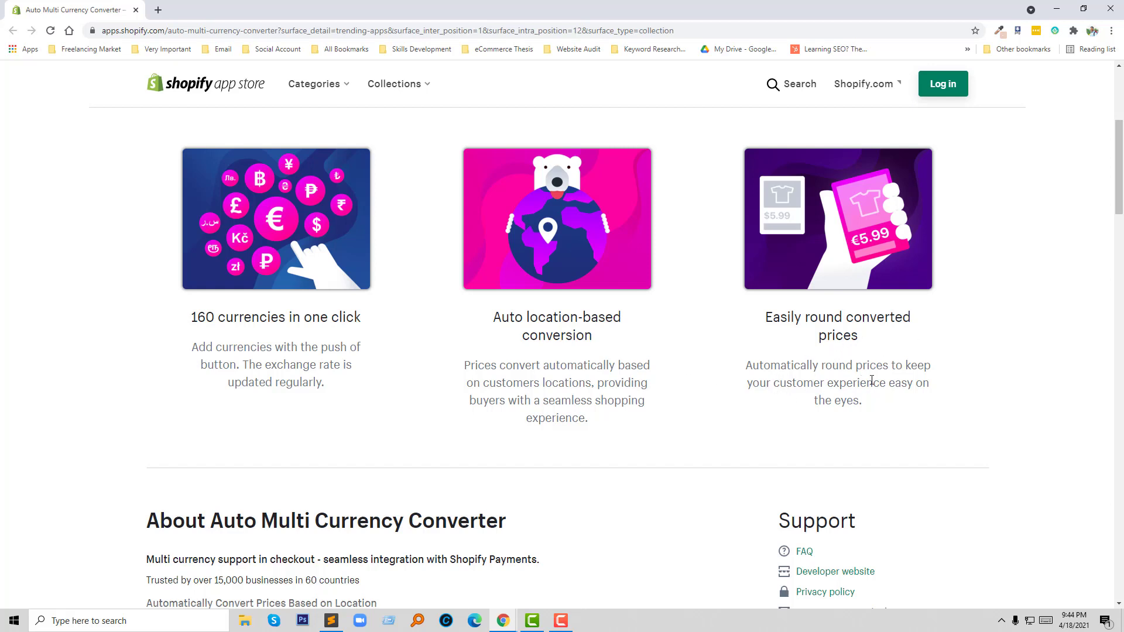
{"action": "mouse_move", "coordinate": [887, 403]}
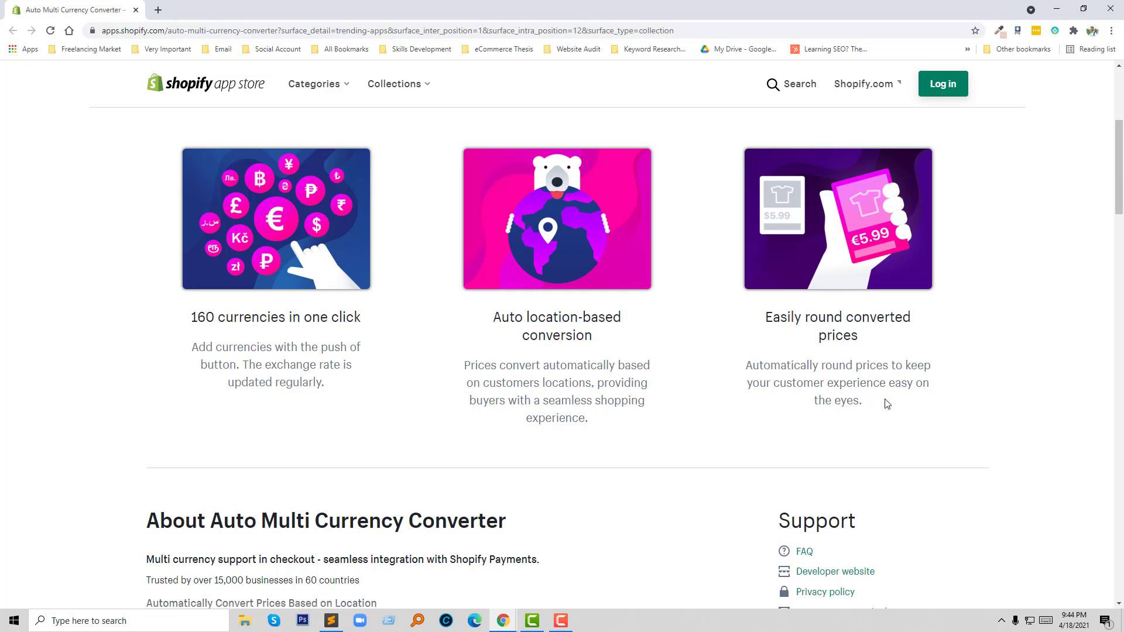
{"action": "mouse_move", "coordinate": [929, 402]}
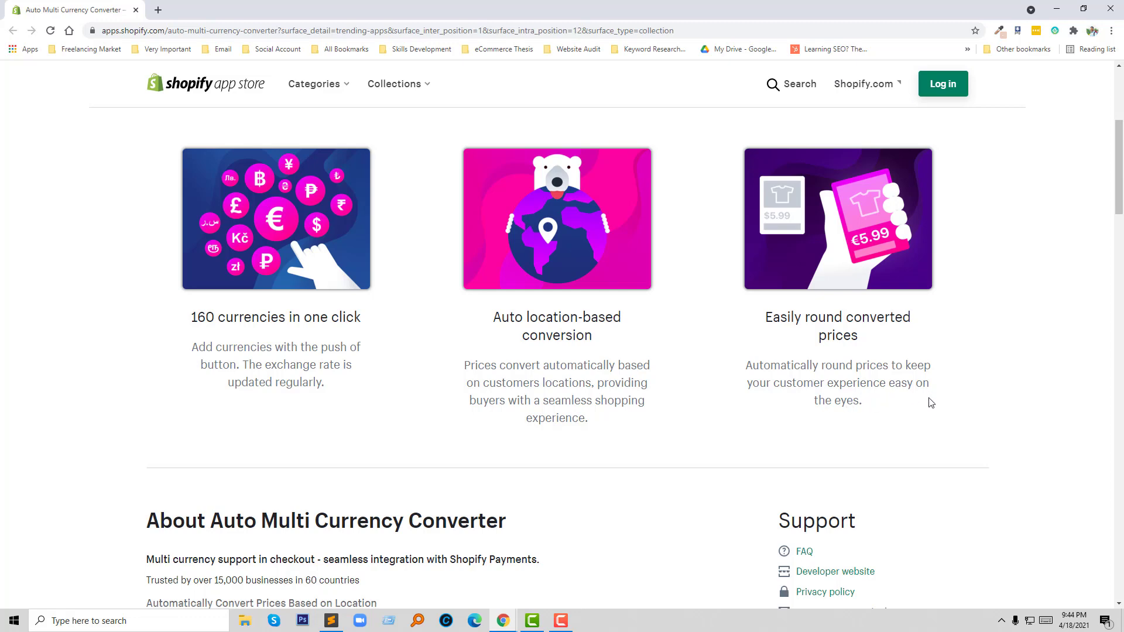
{"action": "scroll", "scroll_direction": "down", "scroll_amount": 3}
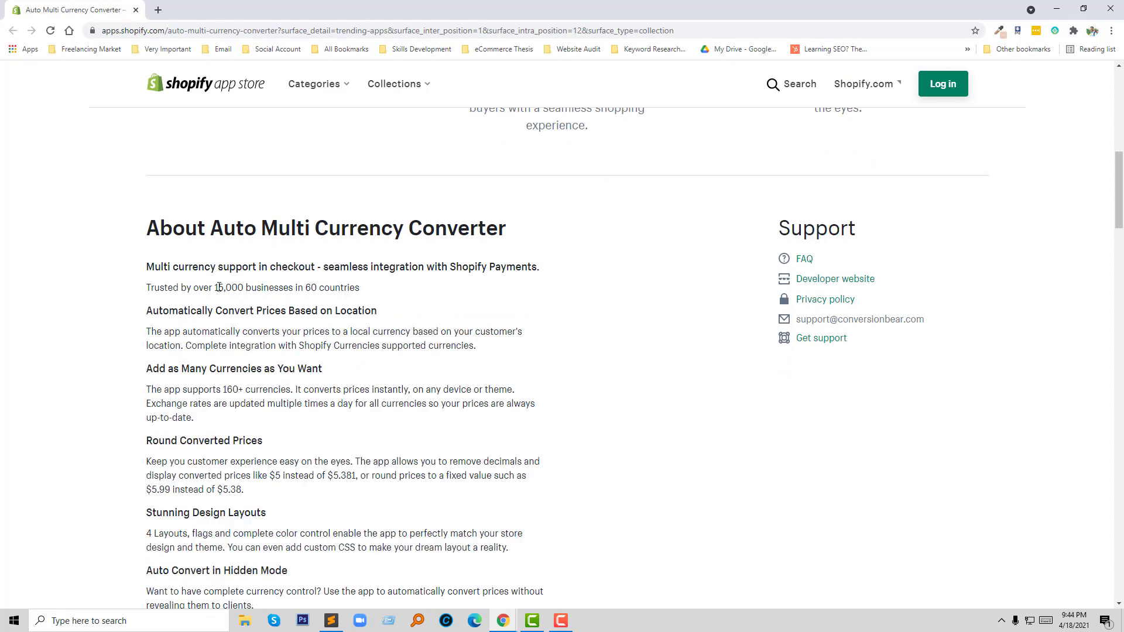
Scroll past Key Features and Integrates with to the twelve-screenshot media gallery.
{"action": "scroll", "scroll_direction": "down", "scroll_amount": 3}
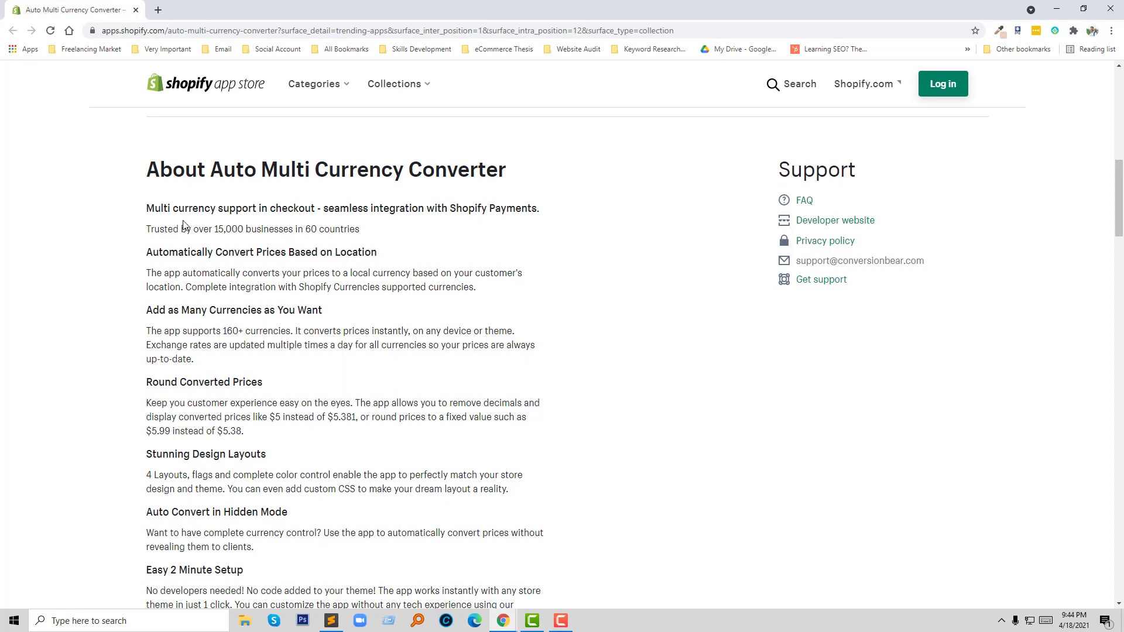
{"action": "mouse_move", "coordinate": [344, 214]}
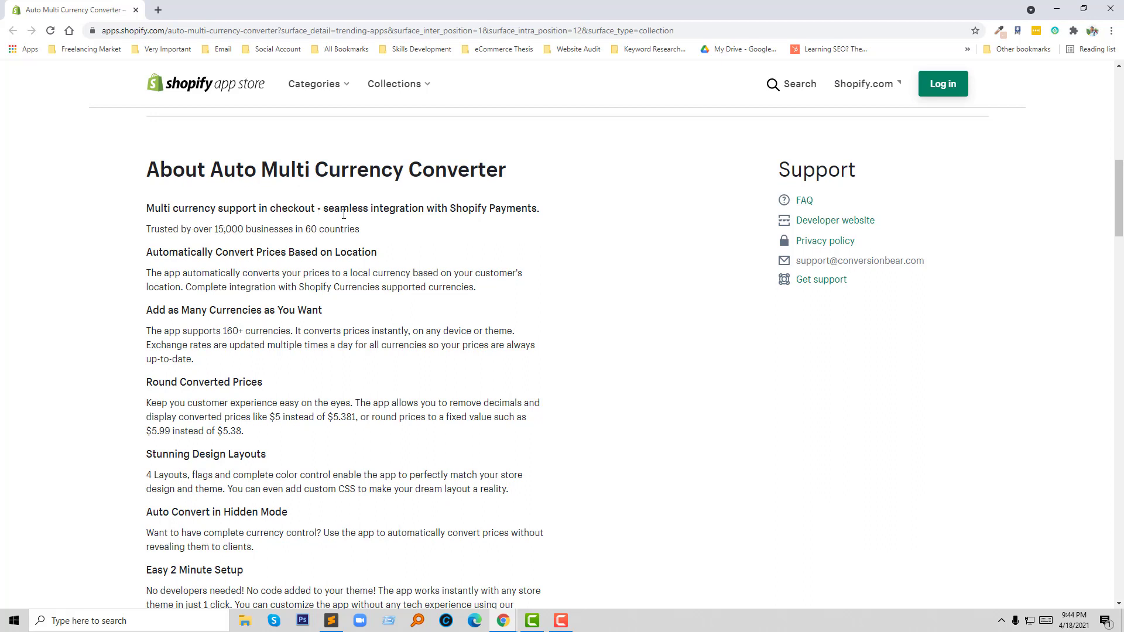
{"action": "mouse_move", "coordinate": [572, 217]}
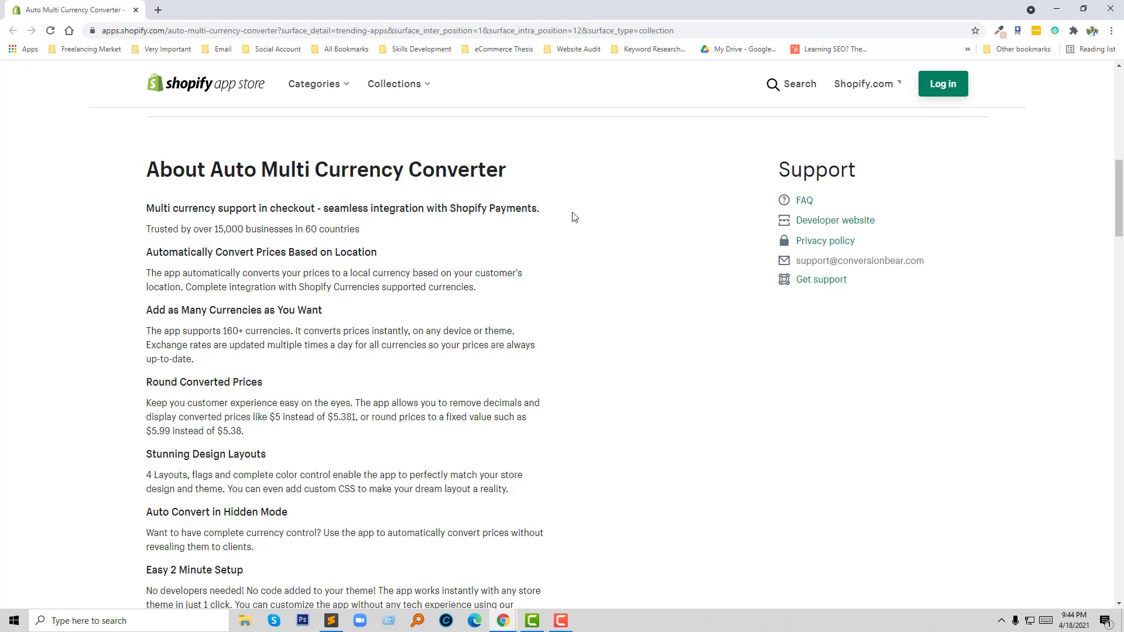
{"action": "mouse_move", "coordinate": [259, 249]}
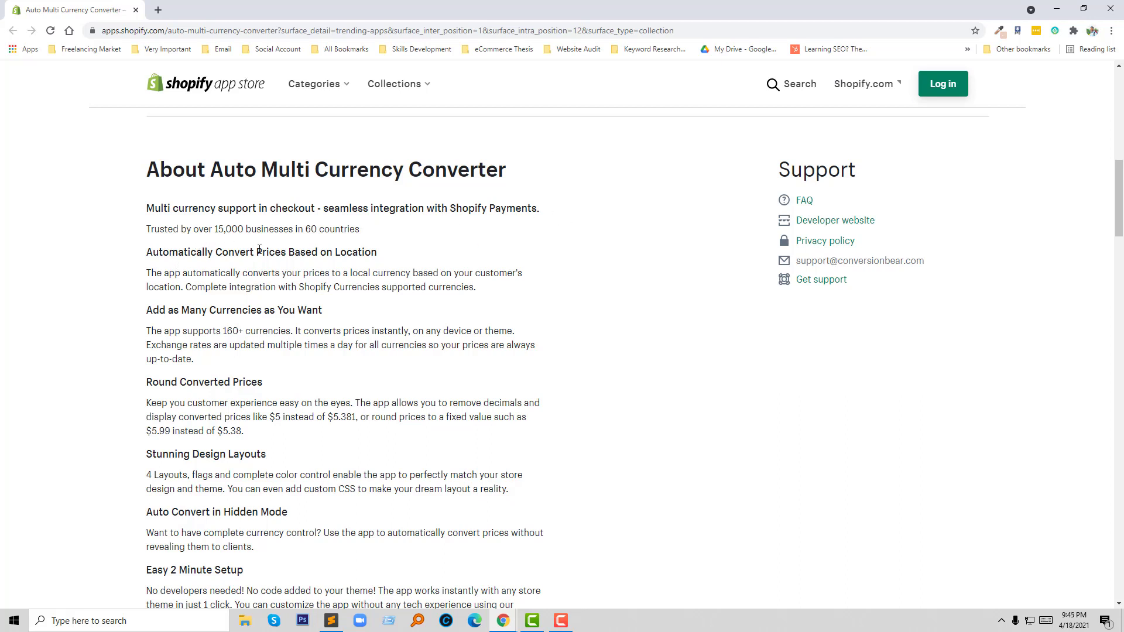
{"action": "mouse_move", "coordinate": [211, 348]}
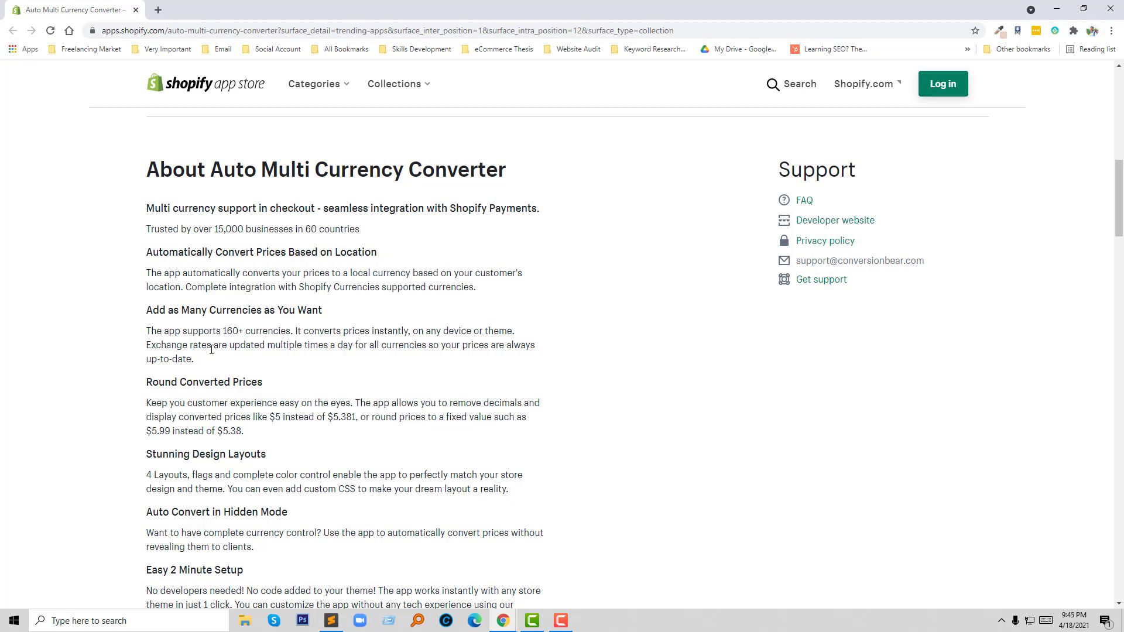
{"action": "scroll", "scroll_direction": "down", "scroll_amount": 3}
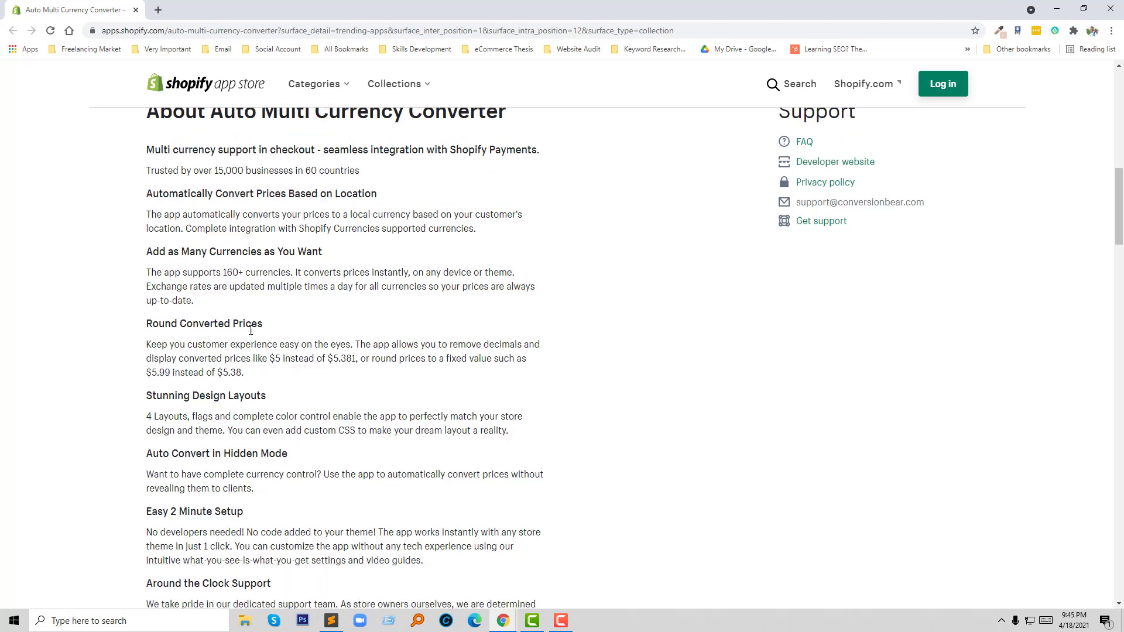
{"action": "scroll", "scroll_direction": "down", "scroll_amount": 3}
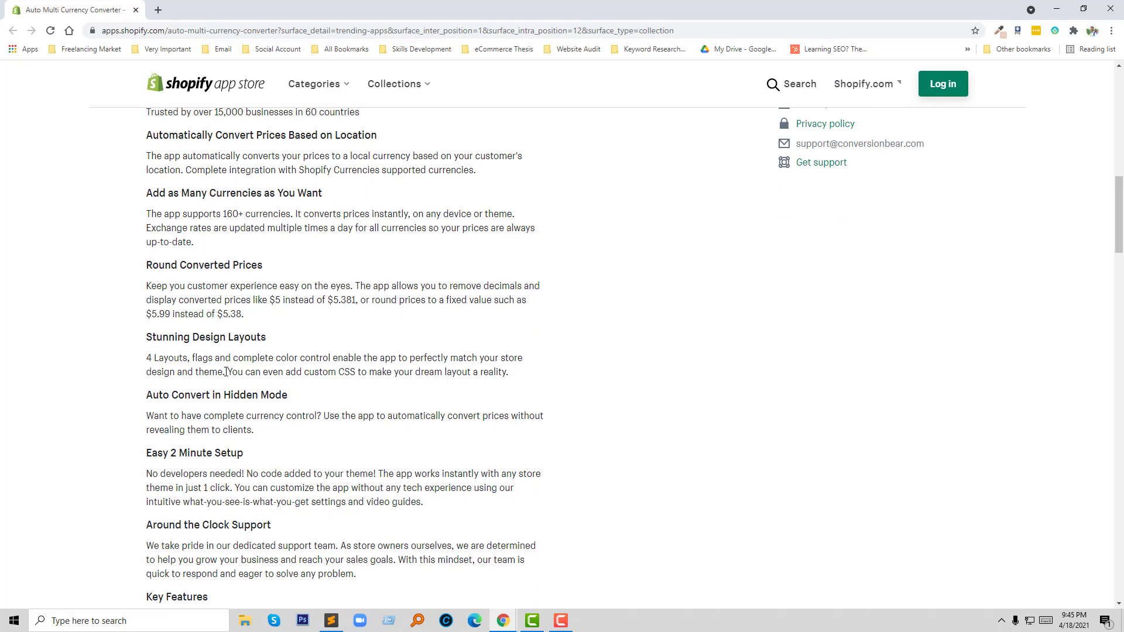
{"action": "mouse_move", "coordinate": [226, 400]}
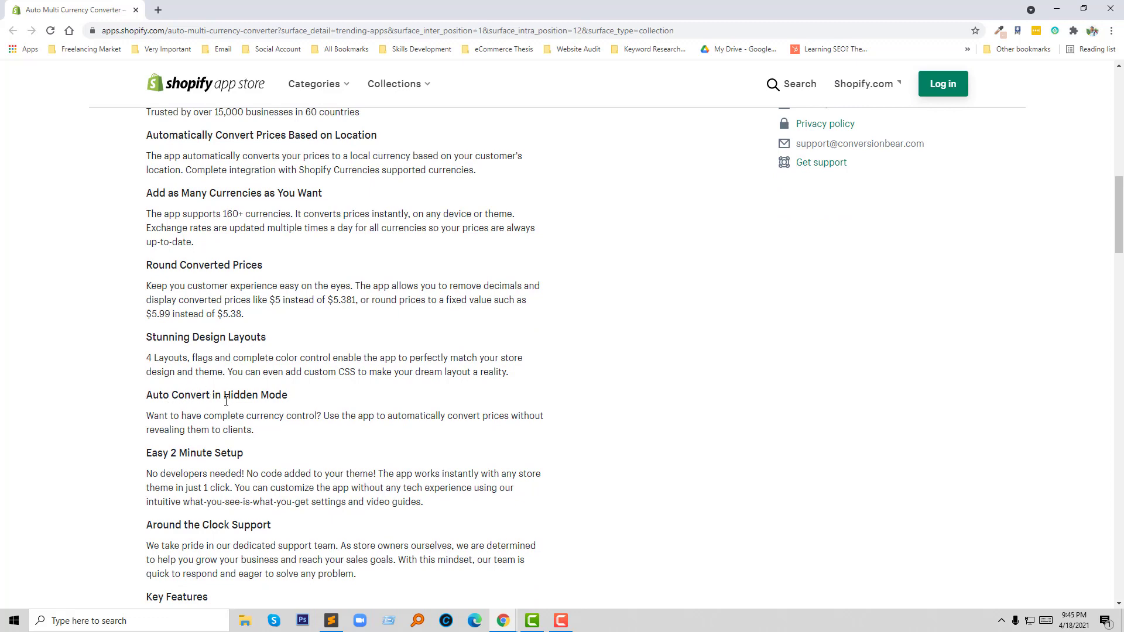
{"action": "scroll", "scroll_direction": "down", "scroll_amount": 3}
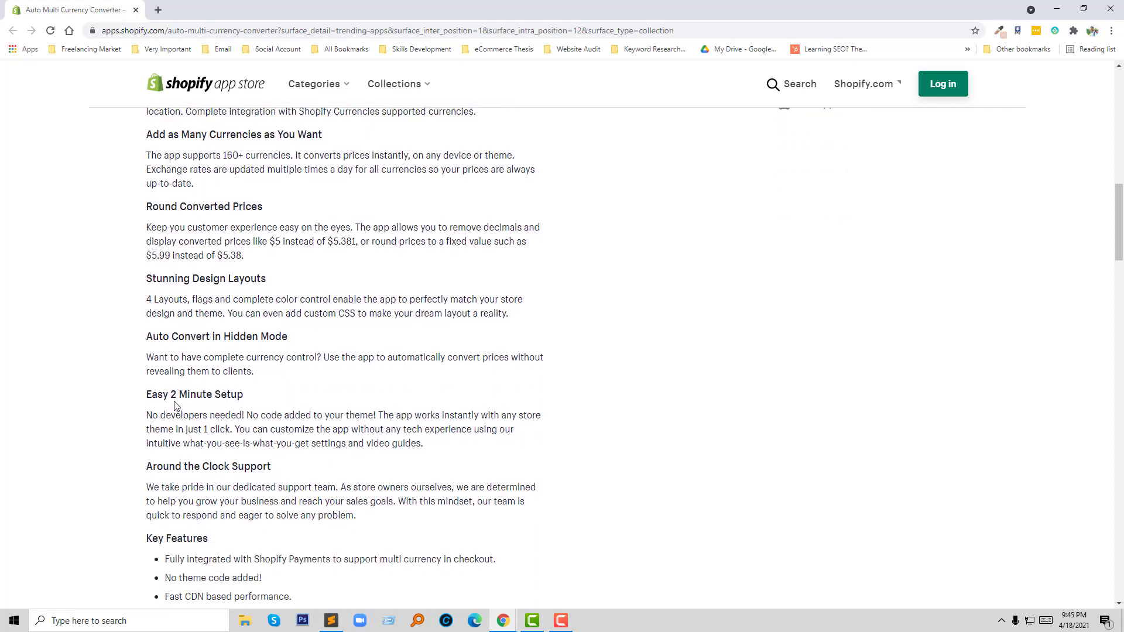
{"action": "scroll", "scroll_direction": "down", "scroll_amount": 3}
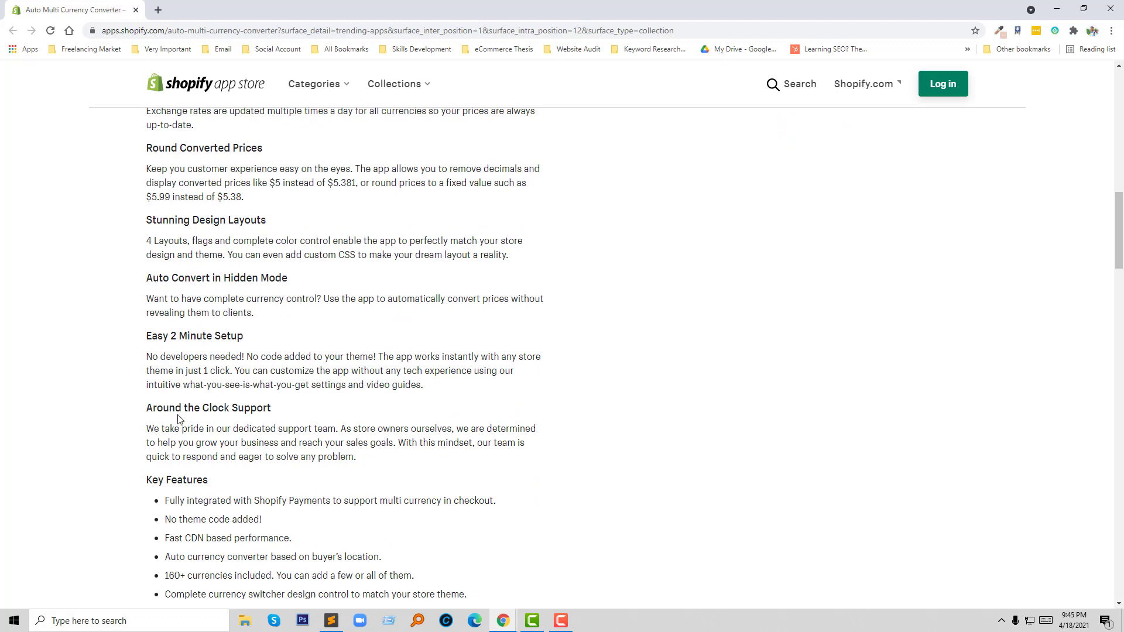
{"action": "mouse_move", "coordinate": [284, 416]}
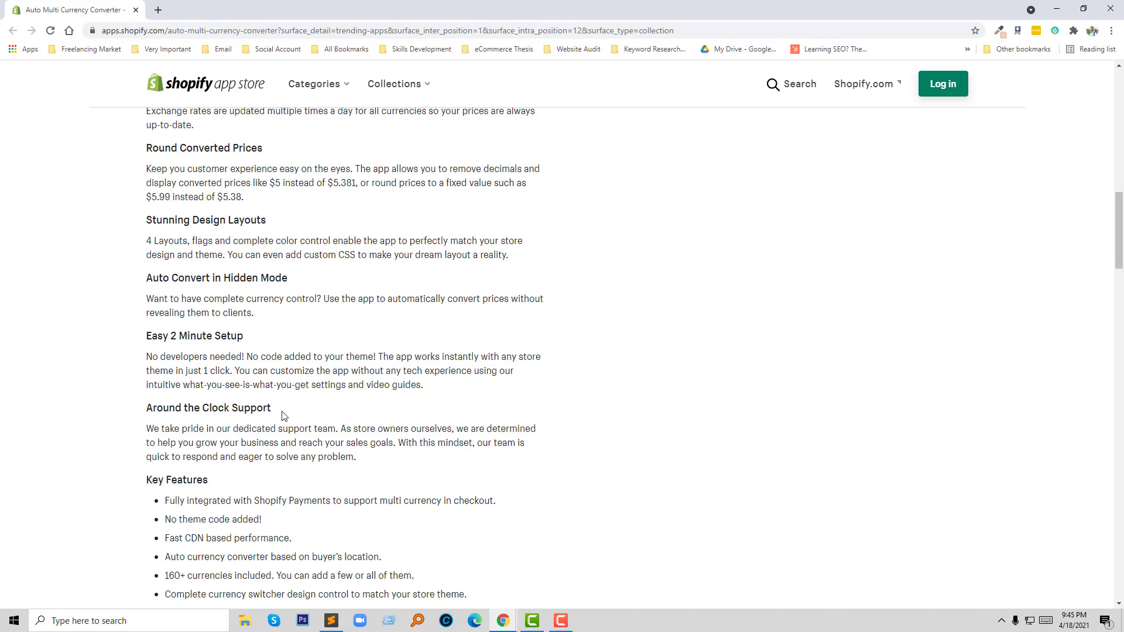
{"action": "scroll", "scroll_direction": "down", "scroll_amount": 3}
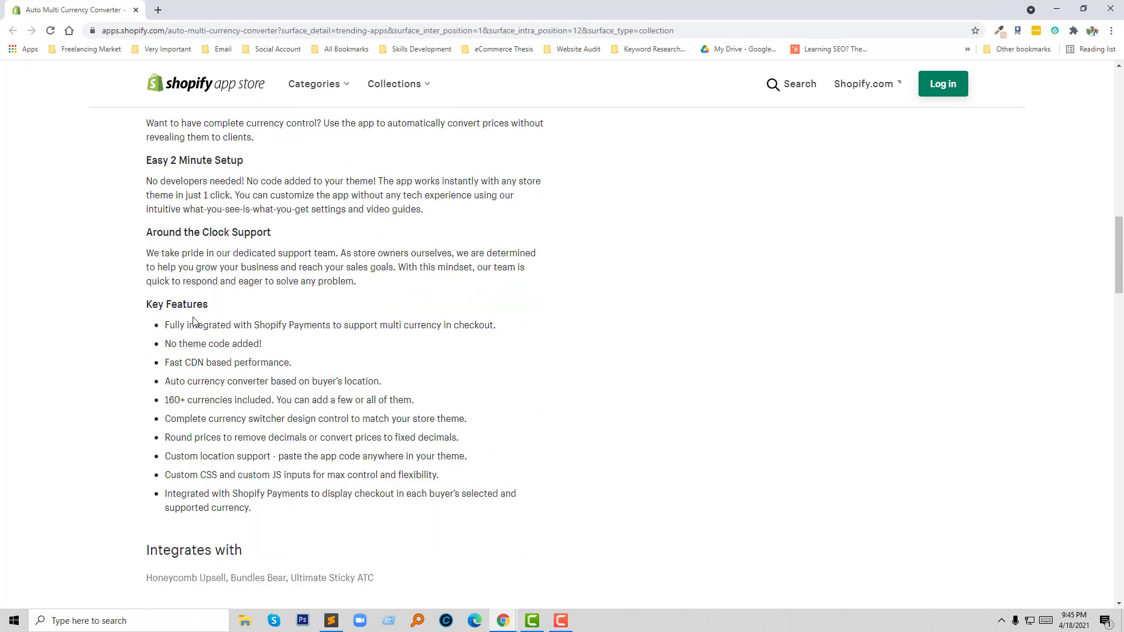
{"action": "scroll", "scroll_direction": "down", "scroll_amount": 3}
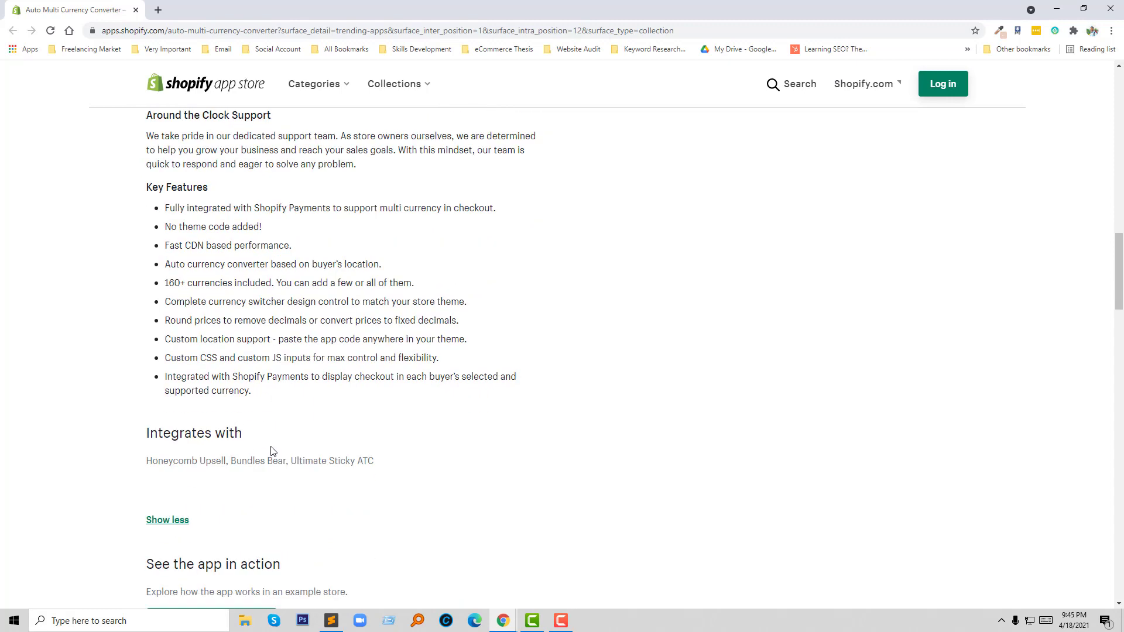
{"action": "mouse_move", "coordinate": [335, 466]}
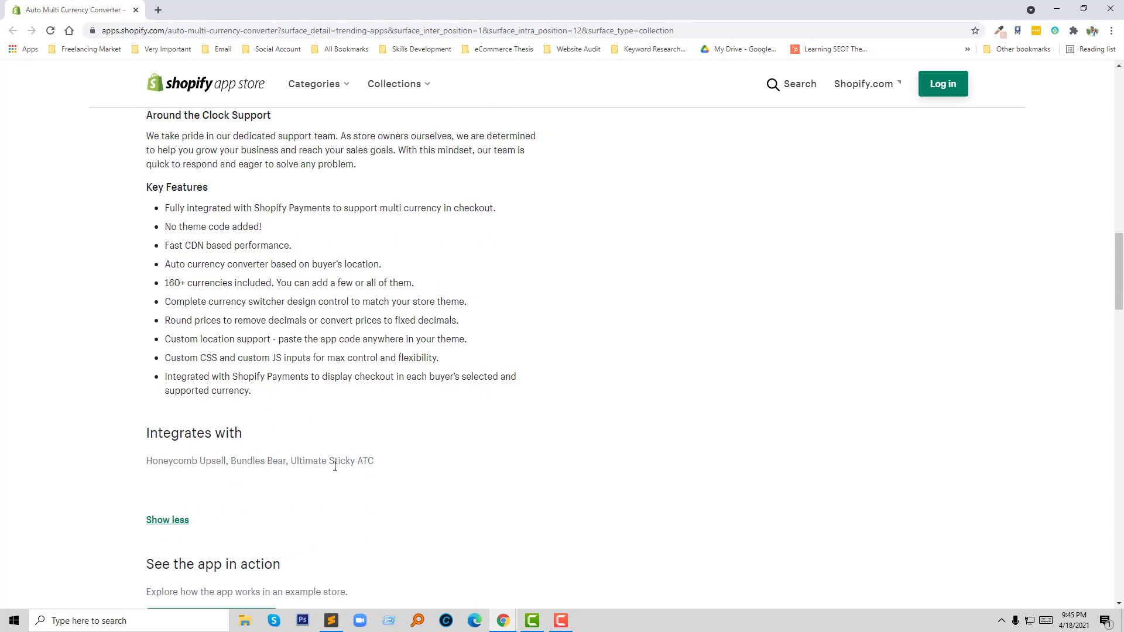
{"action": "scroll", "scroll_direction": "down", "scroll_amount": 3}
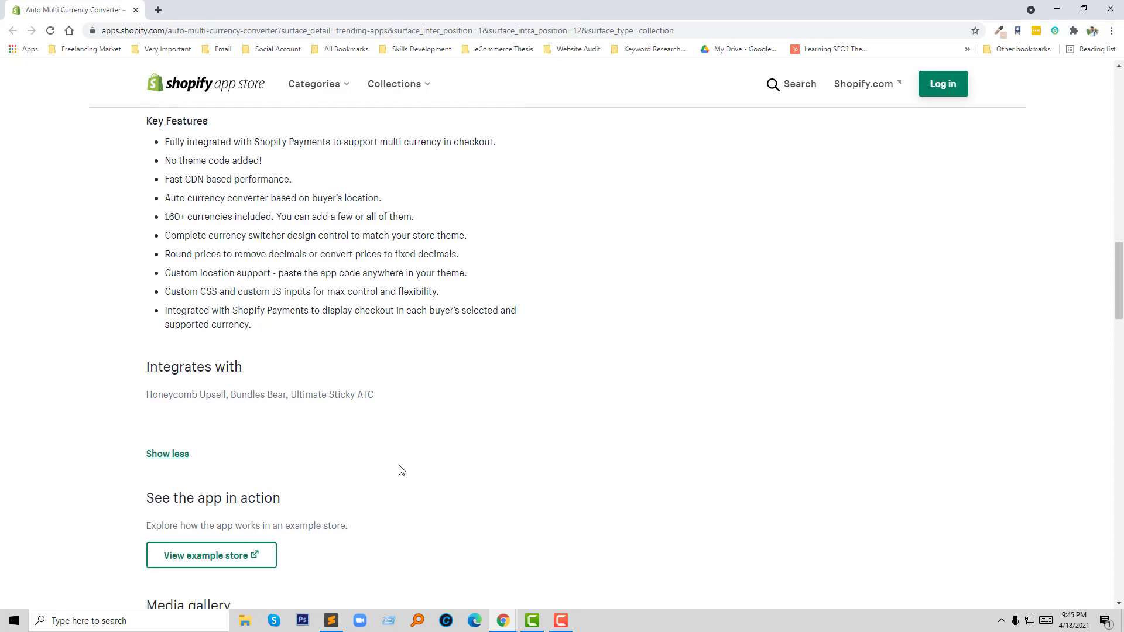
{"action": "scroll", "scroll_direction": "down", "scroll_amount": 3}
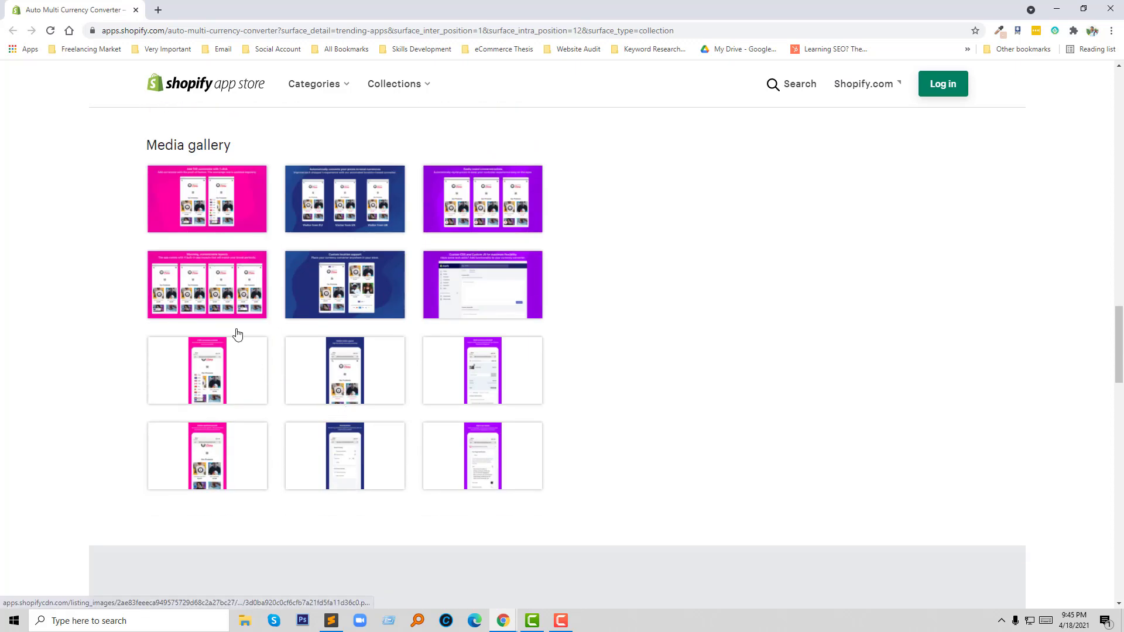
{"action": "mouse_move", "coordinate": [207, 199]}
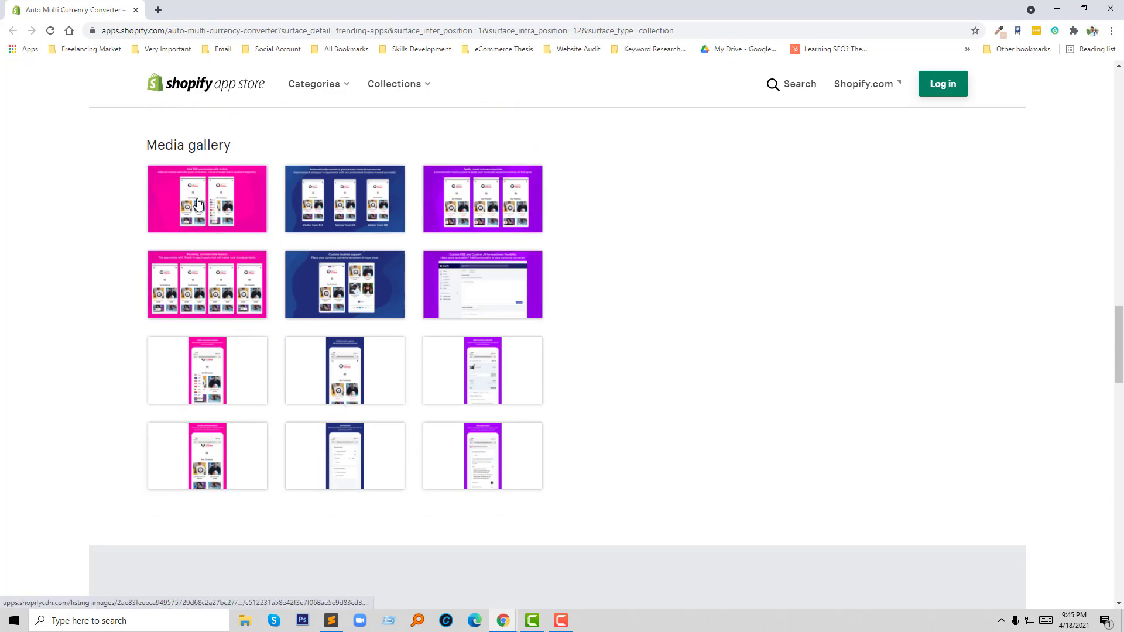
Open the first gallery screenshot and advance through the price rounding and layouts slides.
{"action": "left_click", "coordinate": [207, 199]}
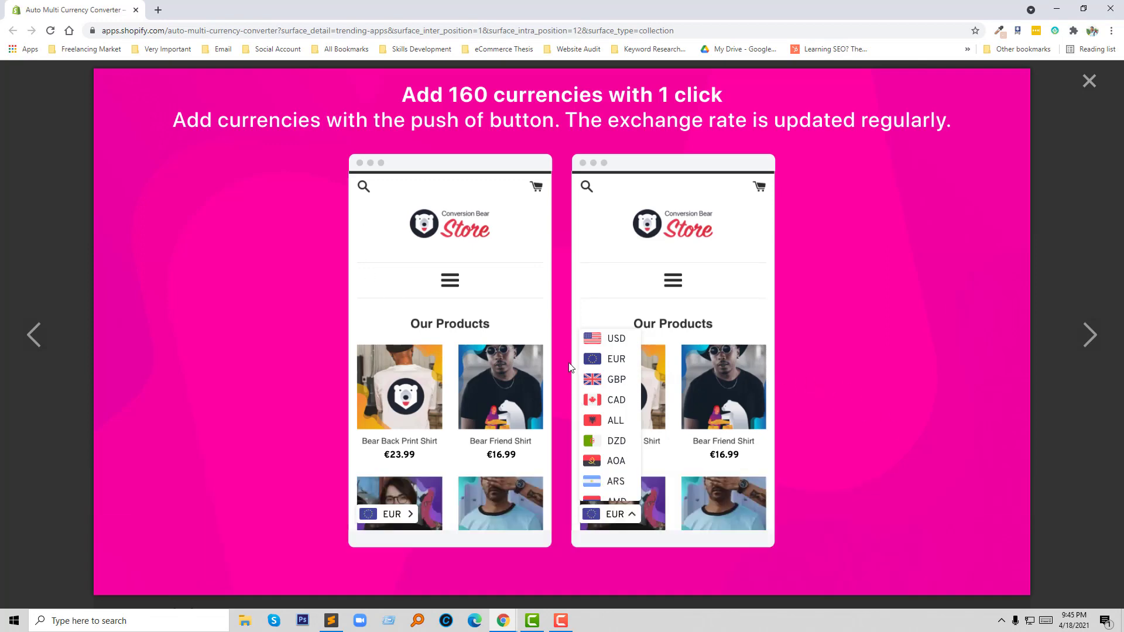
{"action": "left_click", "coordinate": [1088, 335]}
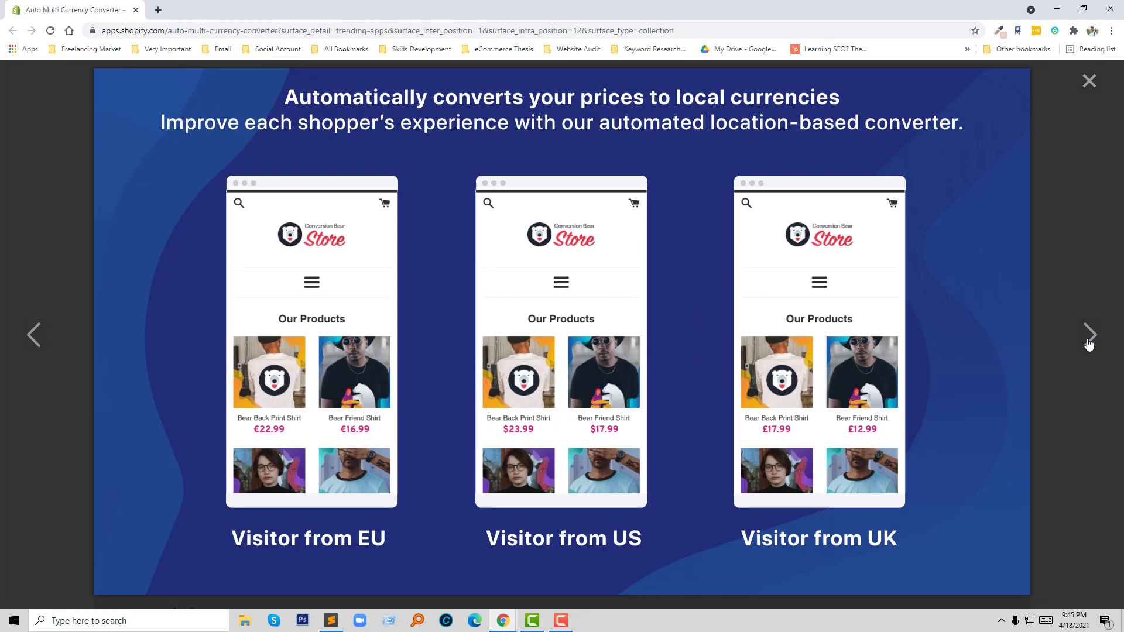
{"action": "mouse_move", "coordinate": [278, 444]}
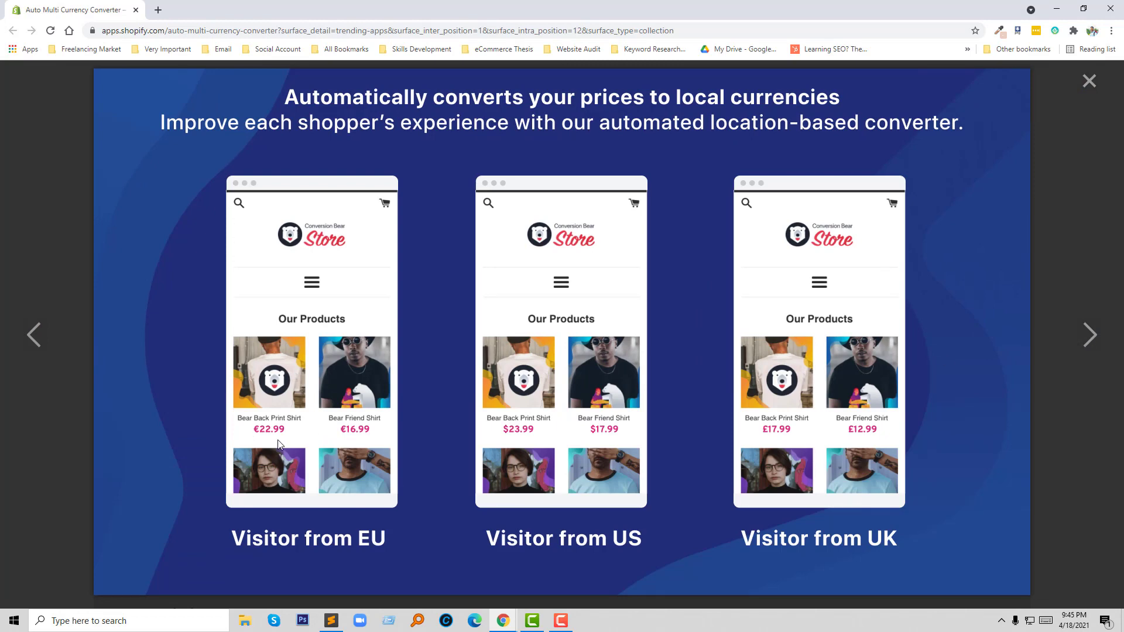
{"action": "mouse_move", "coordinate": [1088, 349]}
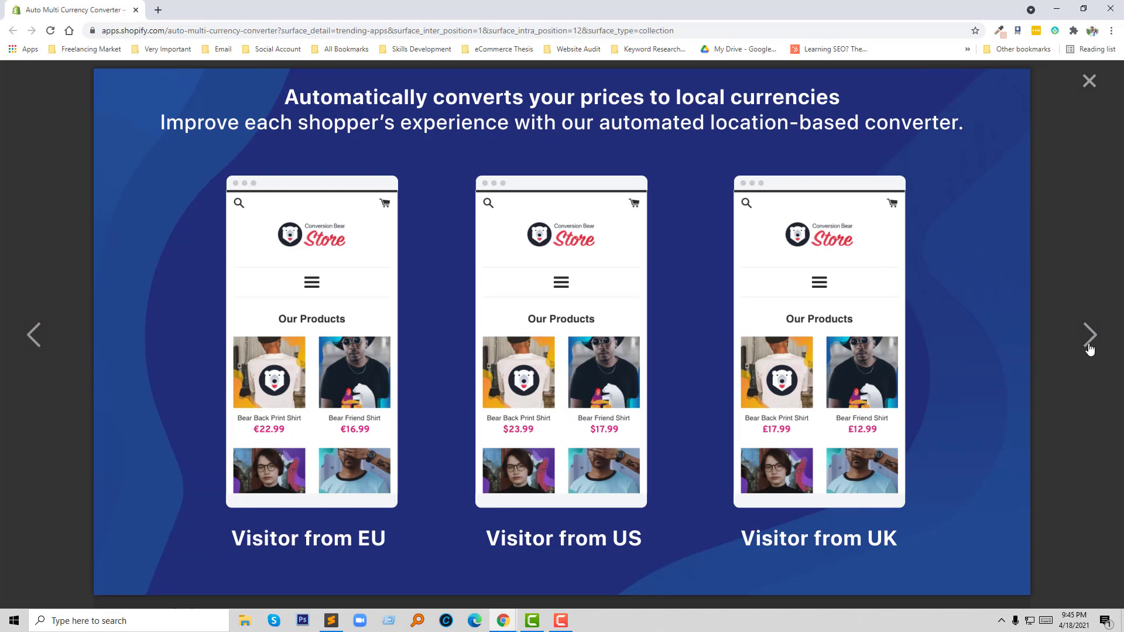
{"action": "mouse_move", "coordinate": [879, 539]}
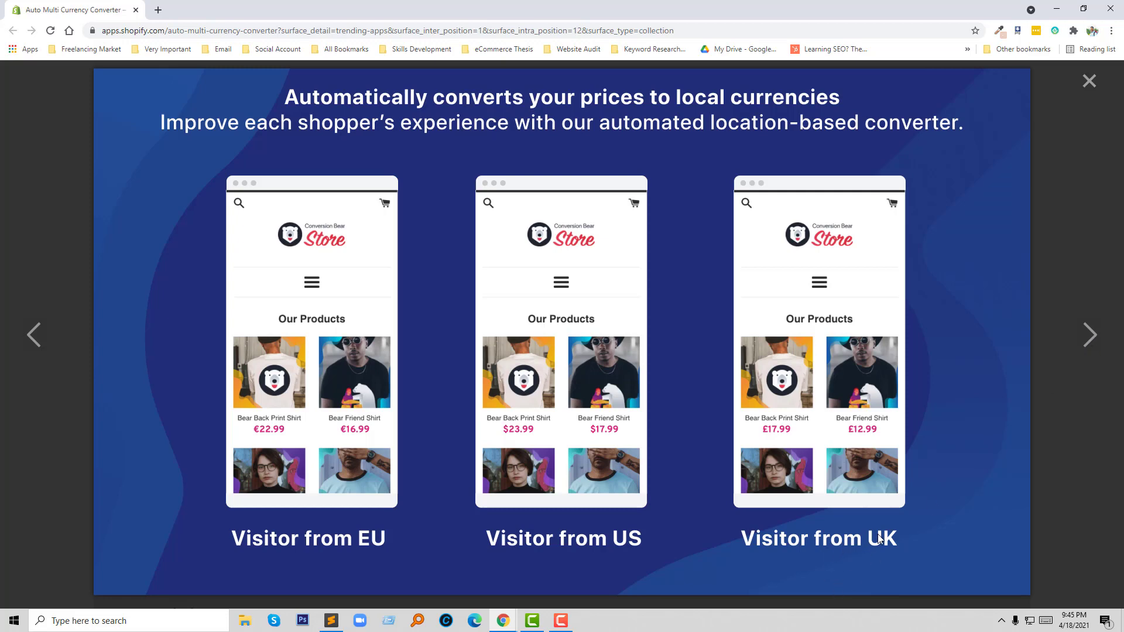
{"action": "mouse_move", "coordinate": [337, 553]}
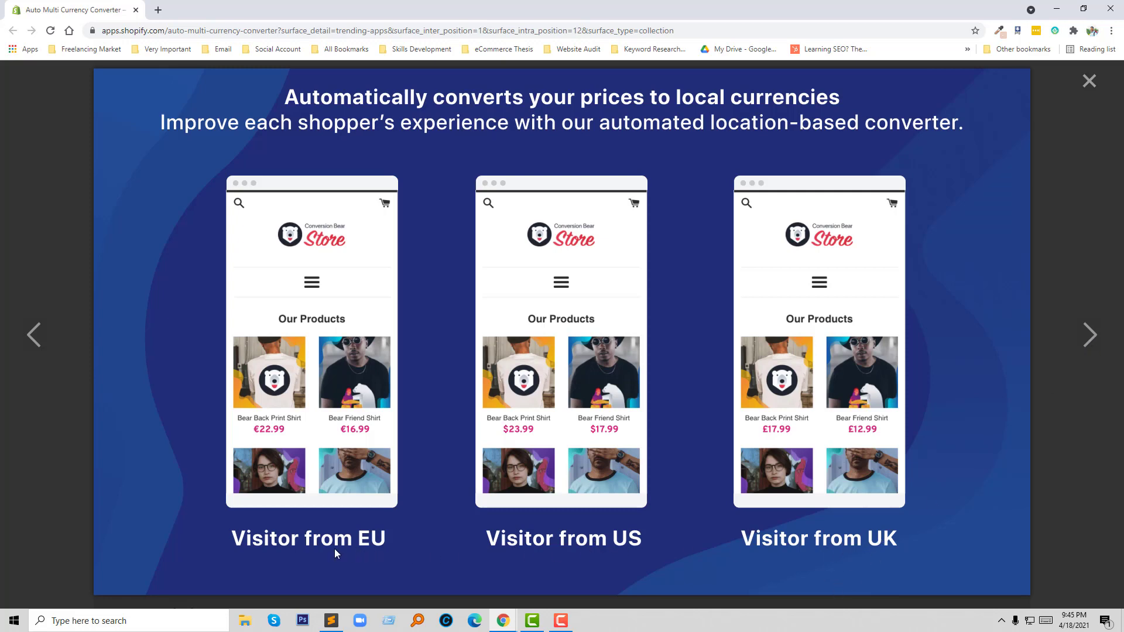
{"action": "mouse_move", "coordinate": [1090, 335]}
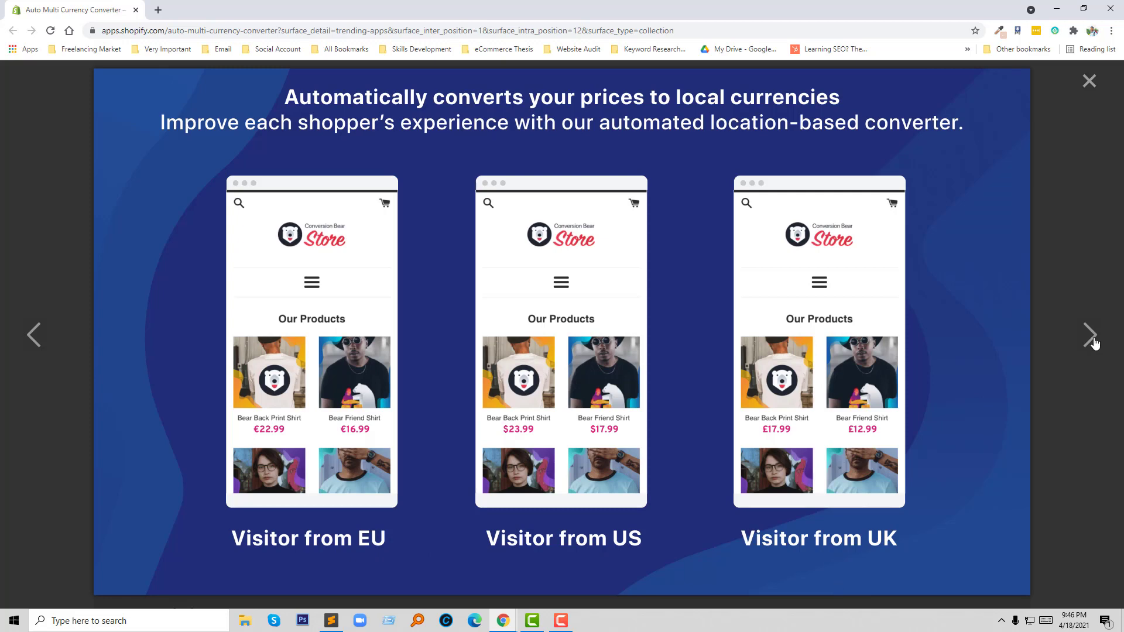
{"action": "left_click", "coordinate": [1090, 335]}
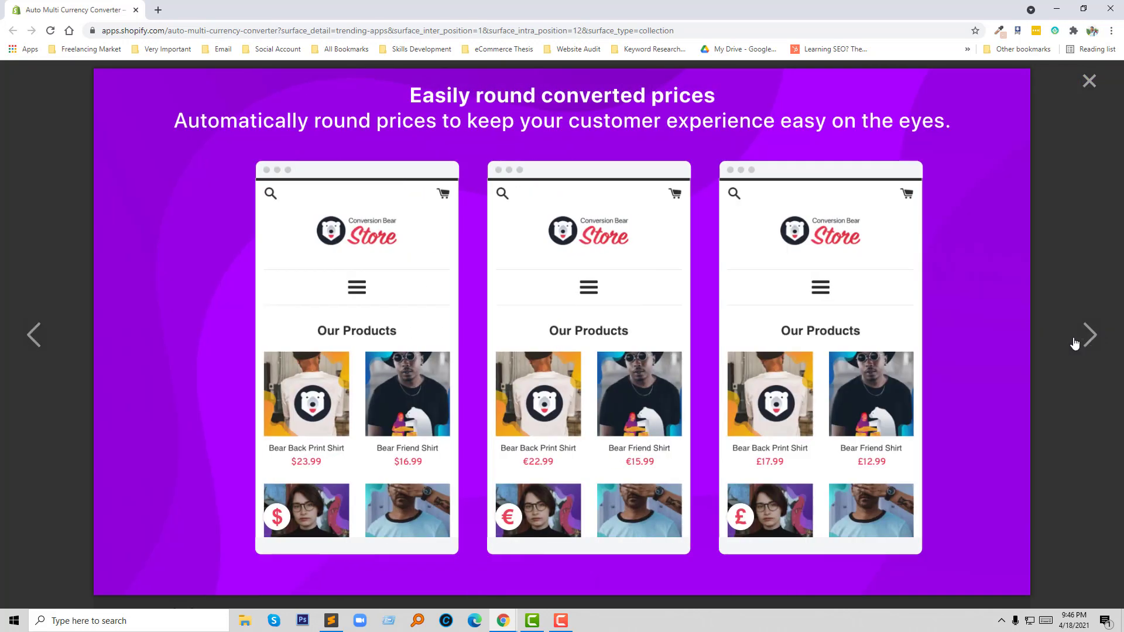
{"action": "mouse_move", "coordinate": [330, 526]}
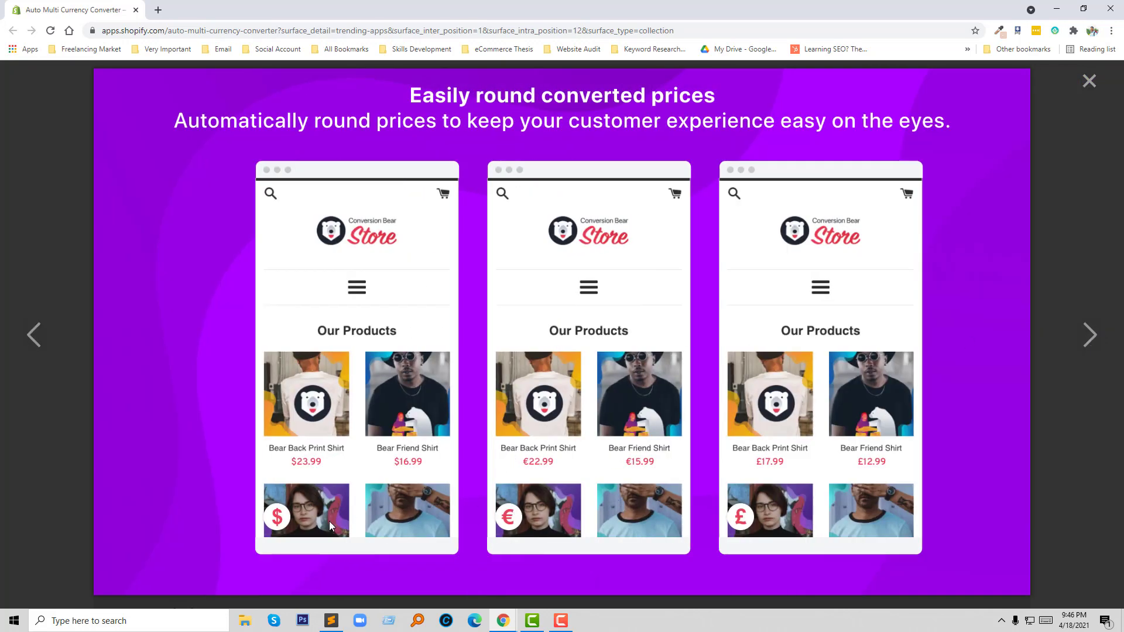
{"action": "mouse_move", "coordinate": [577, 508]}
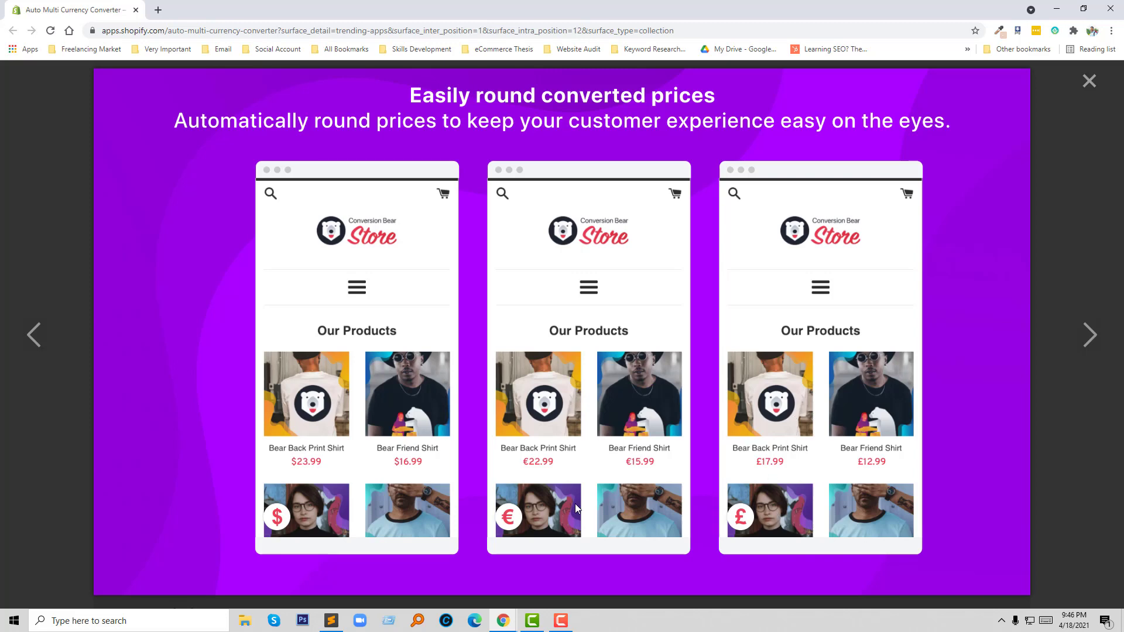
{"action": "mouse_move", "coordinate": [1088, 335]}
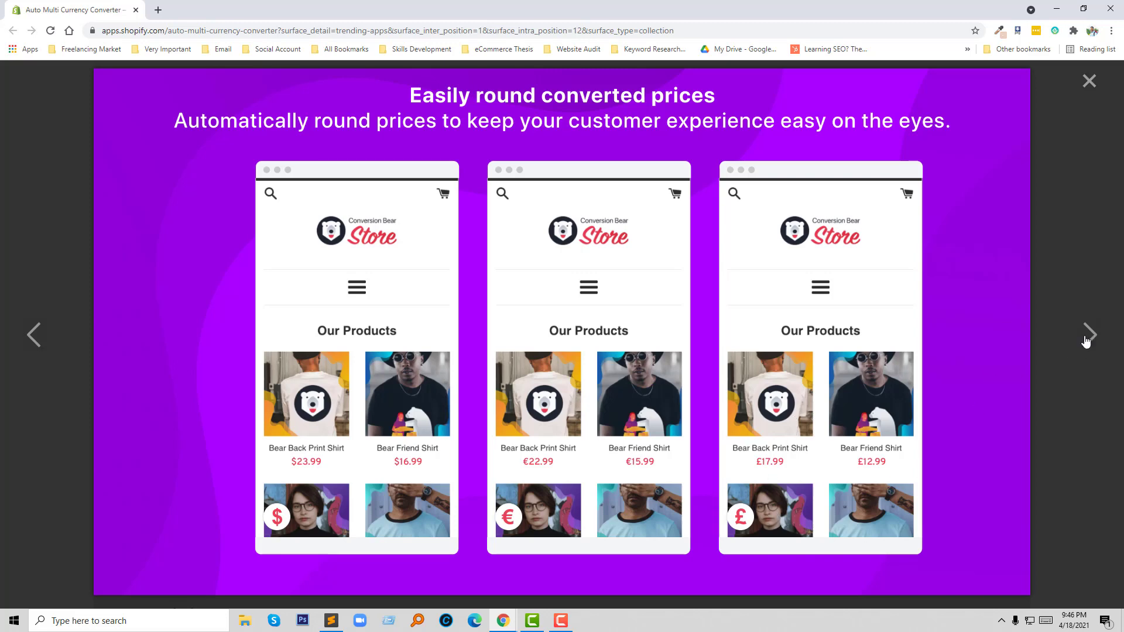
{"action": "left_click", "coordinate": [1087, 334]}
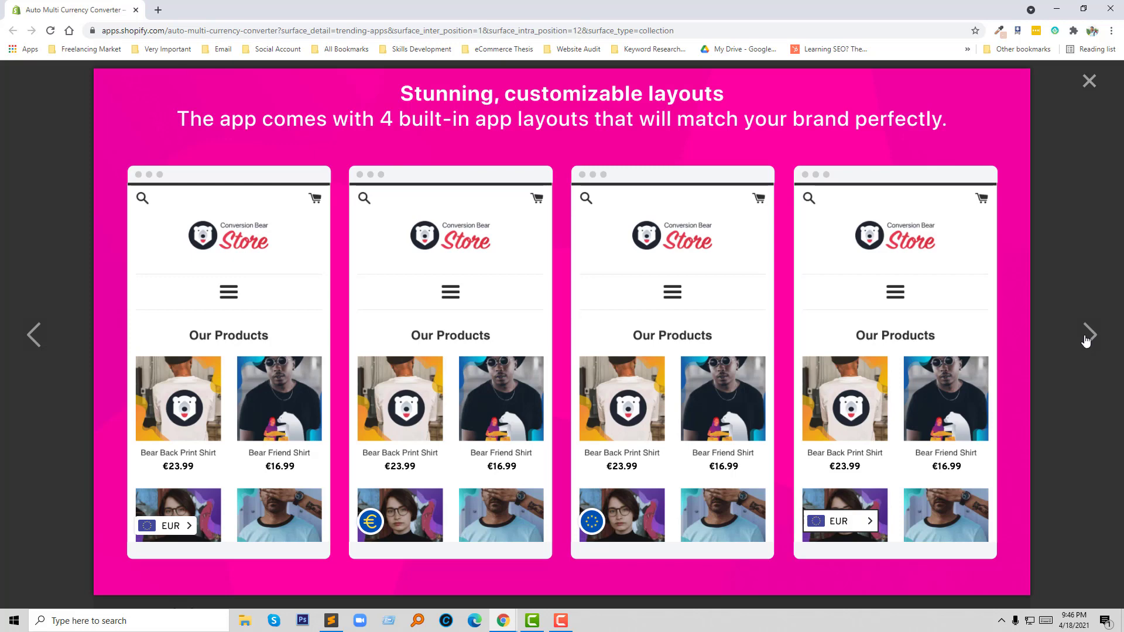
View the custom location, Custom CSS/JS, 160 currencies and Hidden mode slides, then close the slideshow.
{"action": "left_click", "coordinate": [1086, 335]}
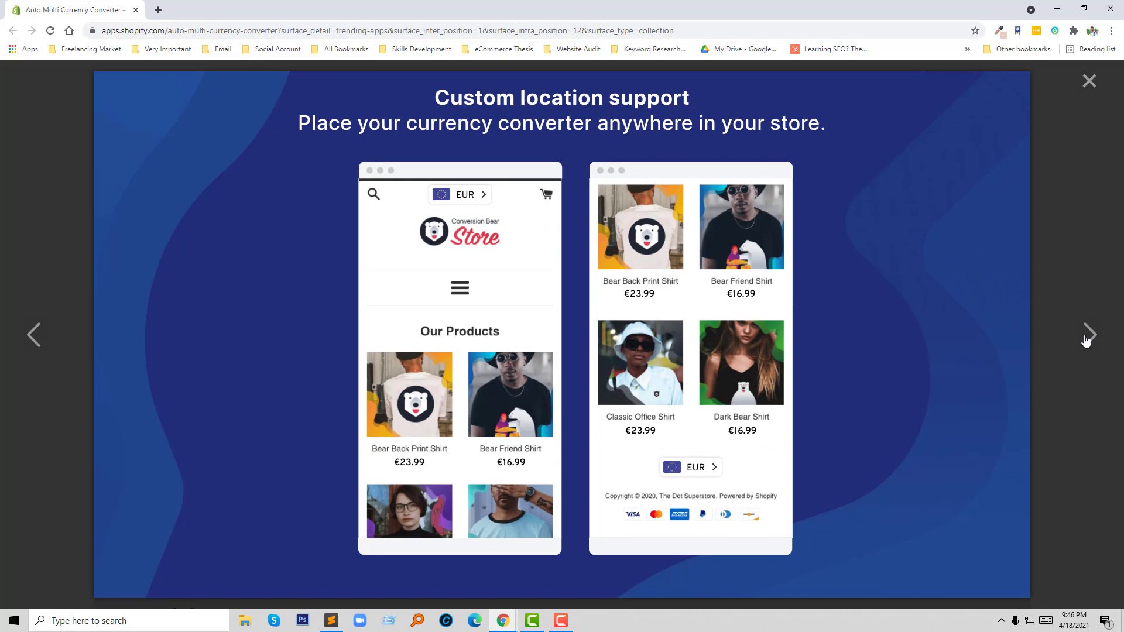
{"action": "left_click", "coordinate": [1088, 335]}
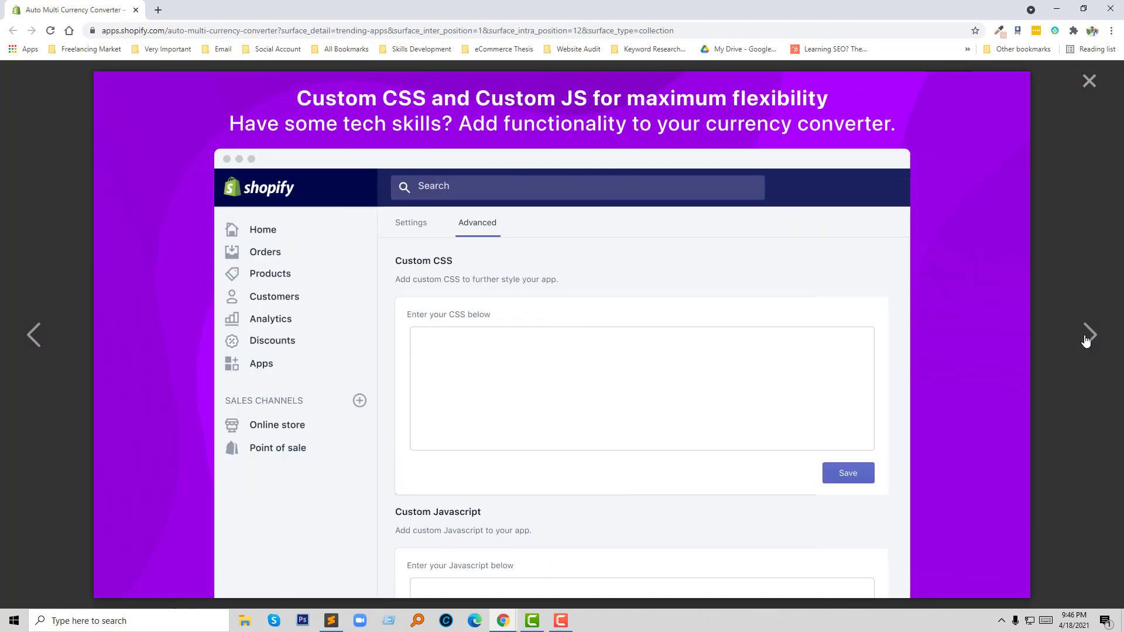
{"action": "left_click", "coordinate": [1088, 335]}
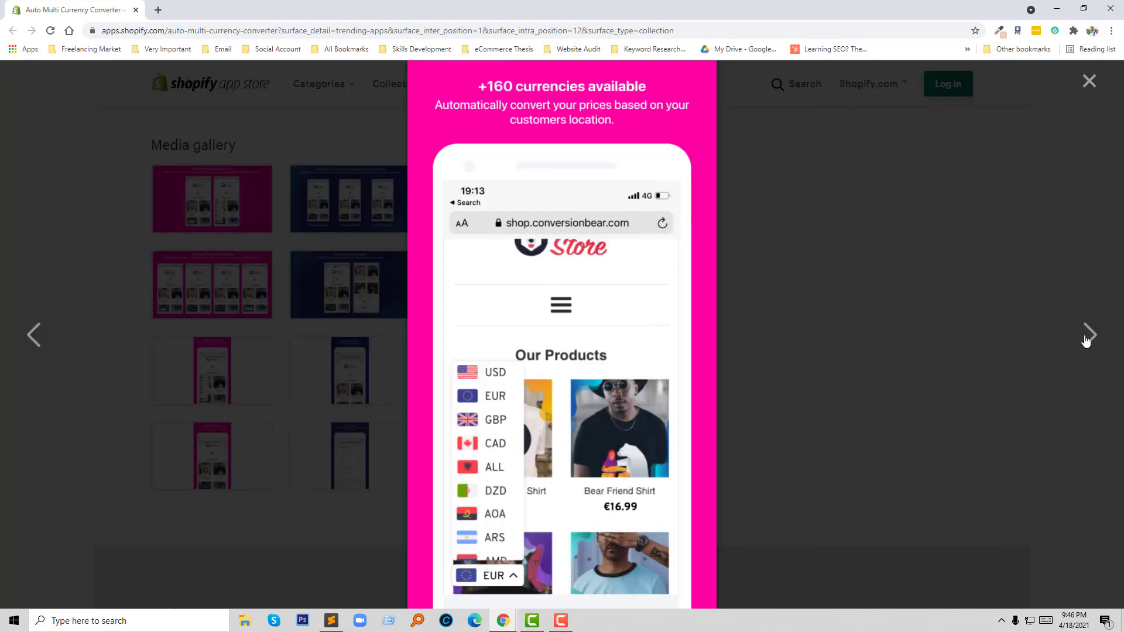
{"action": "left_click", "coordinate": [1088, 335]}
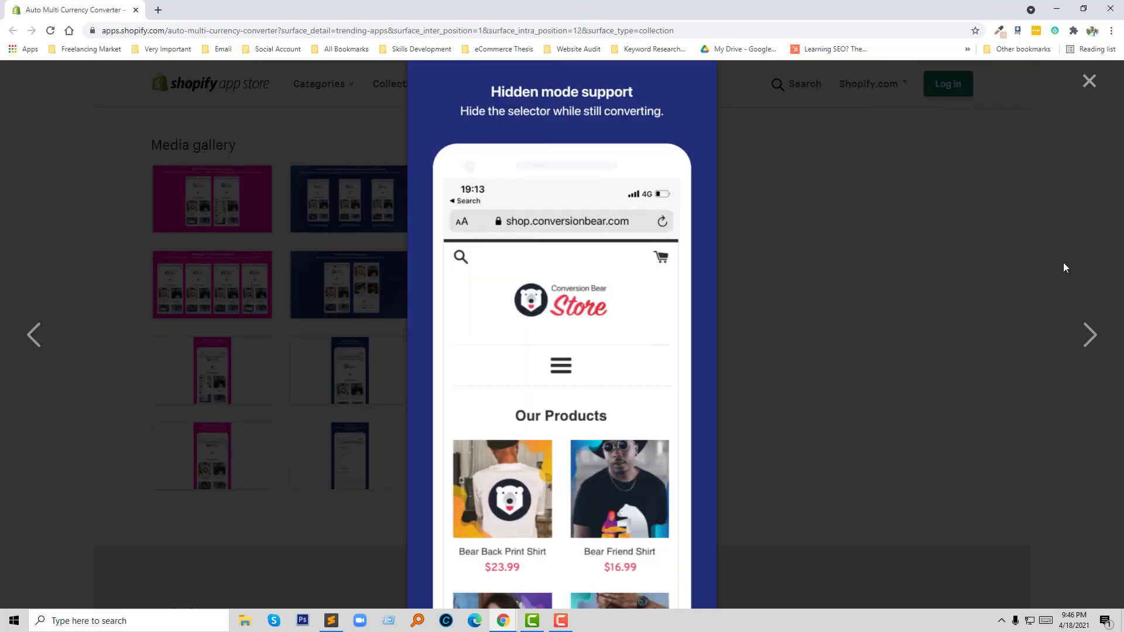
{"action": "left_click", "coordinate": [1088, 80]}
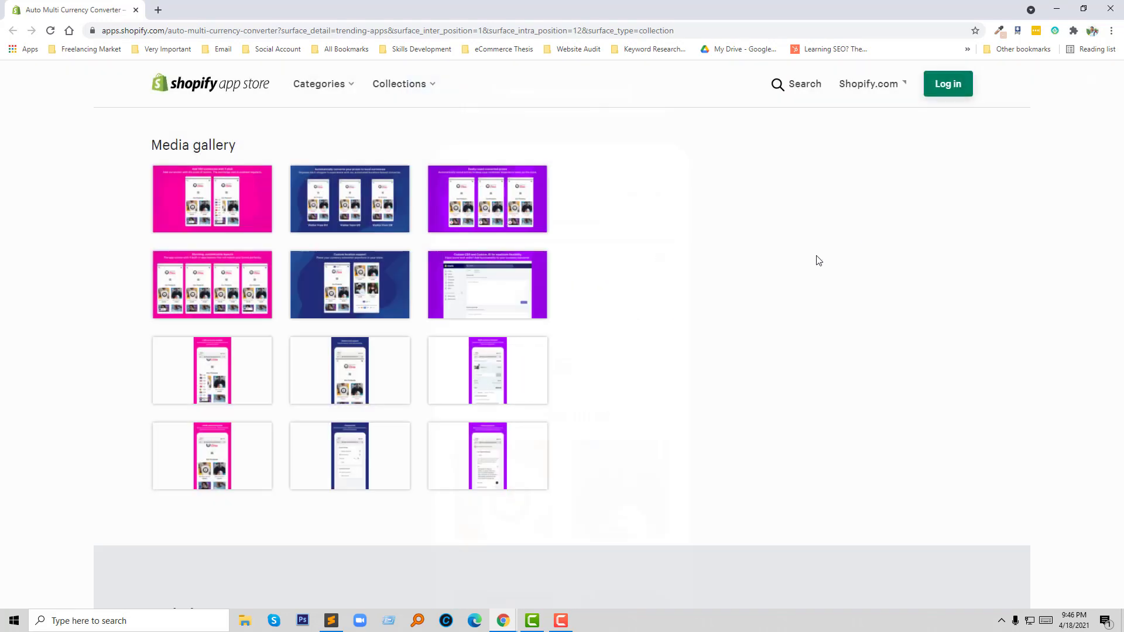
Scroll to the $9.99/month Unlimited plan with its 14-day free trial.
{"action": "scroll", "scroll_direction": "down", "scroll_amount": 3}
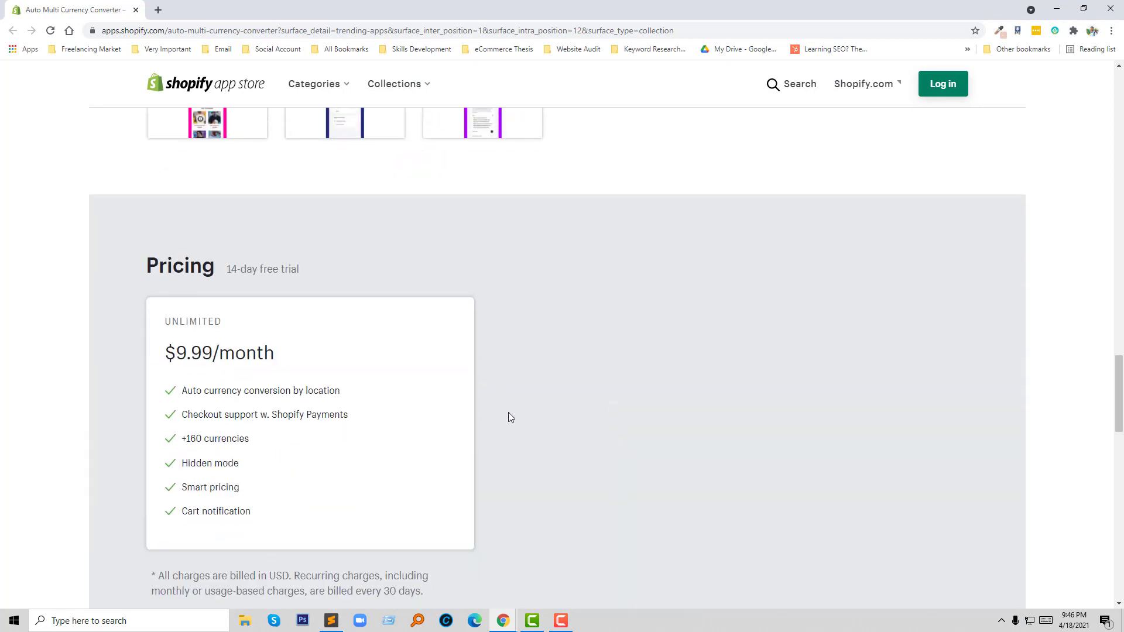
{"action": "mouse_move", "coordinate": [252, 284]}
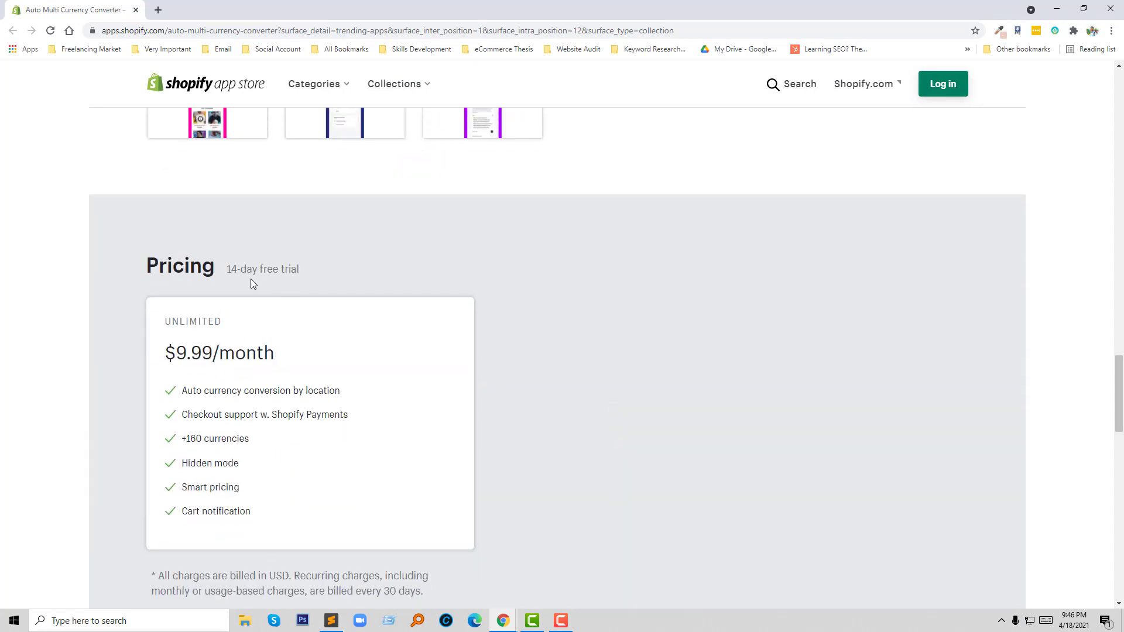
{"action": "scroll", "scroll_direction": "down", "scroll_amount": 3}
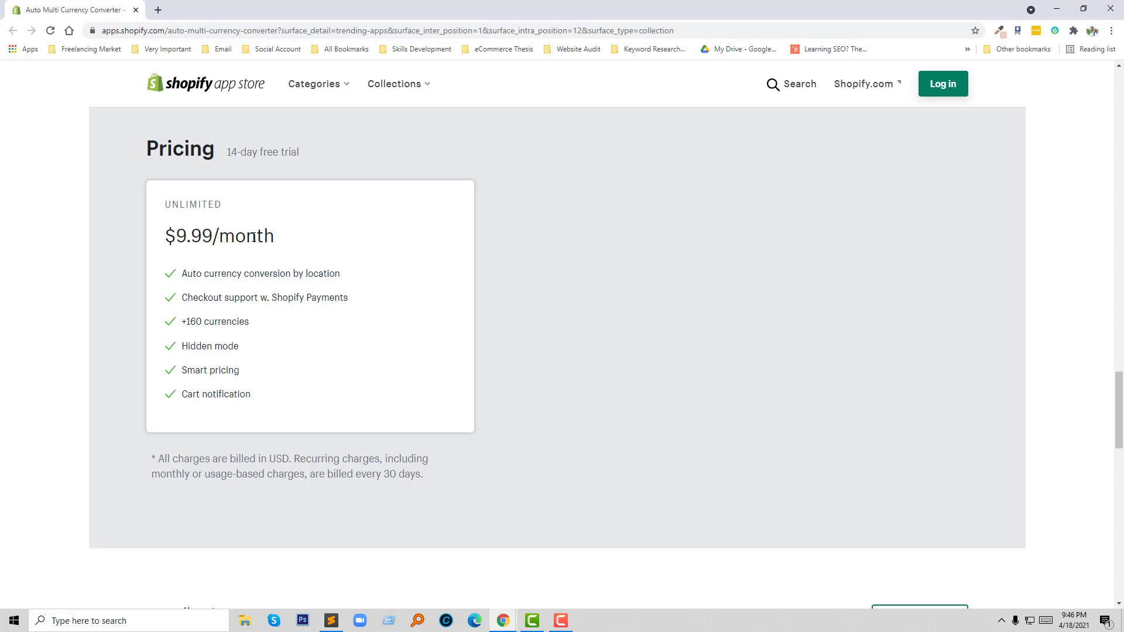
{"action": "mouse_move", "coordinate": [434, 415]}
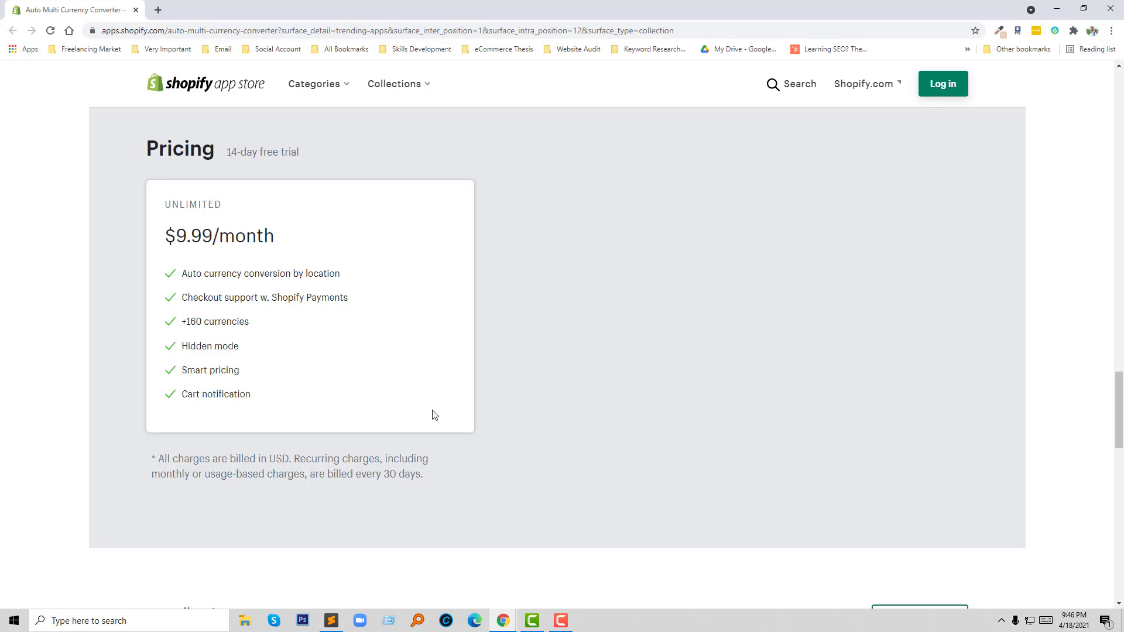
Scroll to the 5.0 overall rating from 583 reviews and recent five-star reviews.
{"action": "scroll", "scroll_direction": "down", "scroll_amount": 3}
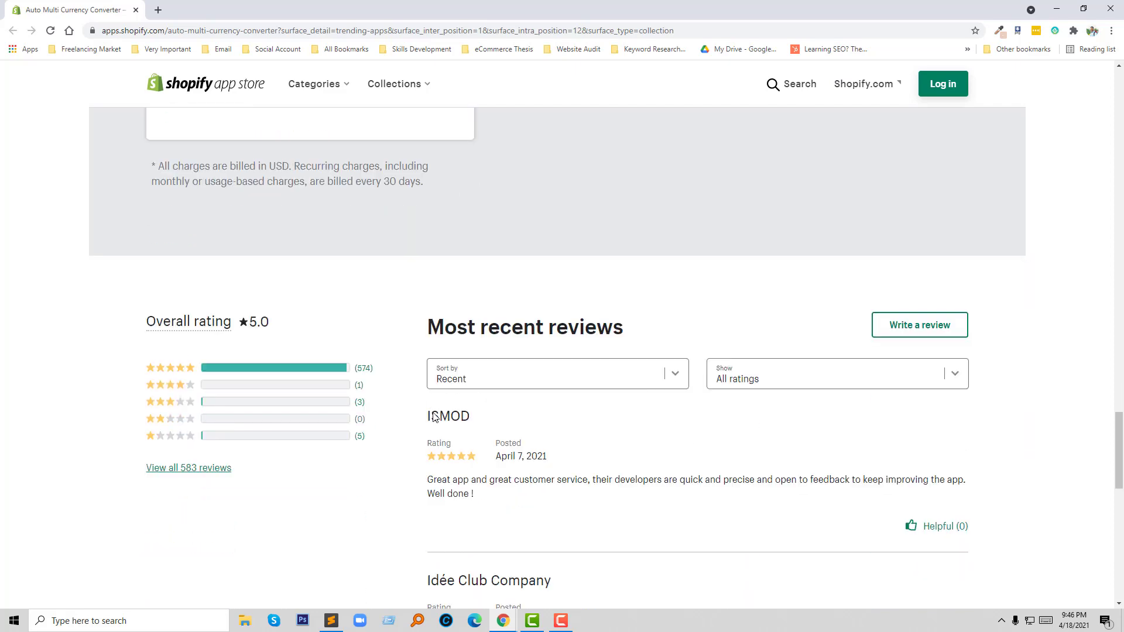
{"action": "scroll", "scroll_direction": "down", "scroll_amount": 3}
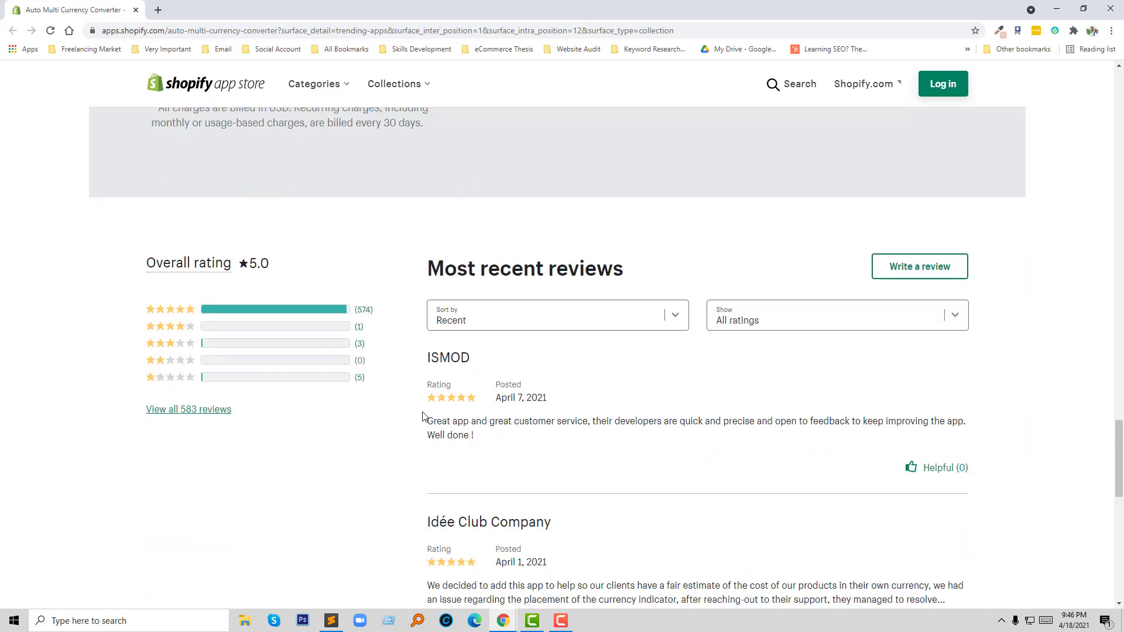
{"action": "scroll", "scroll_direction": "down", "scroll_amount": 3}
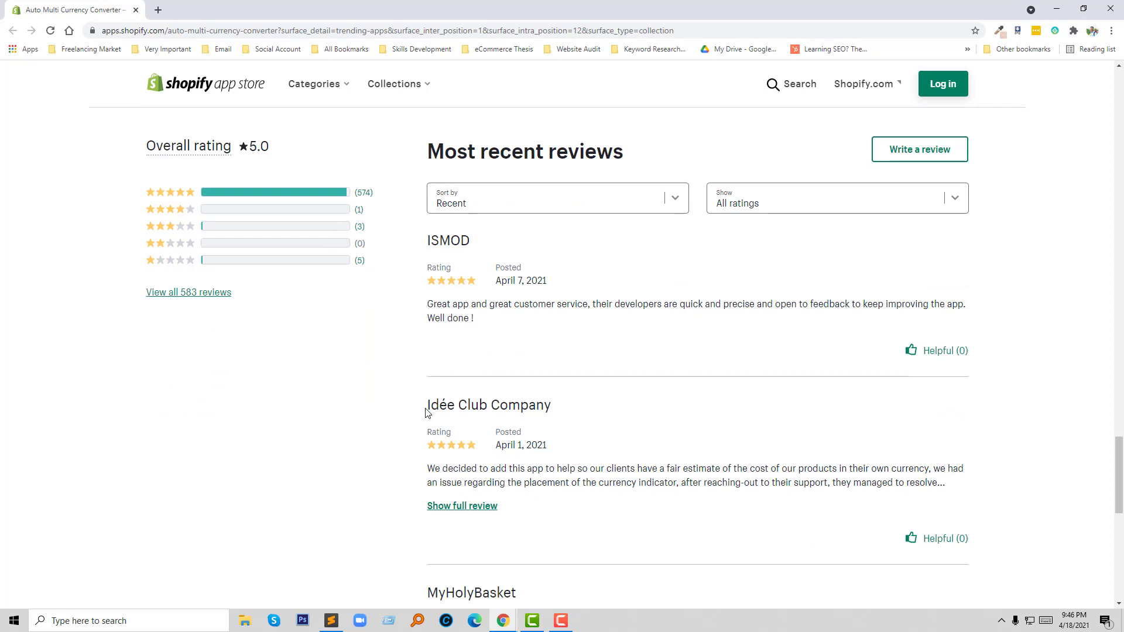
{"action": "mouse_move", "coordinate": [413, 390]}
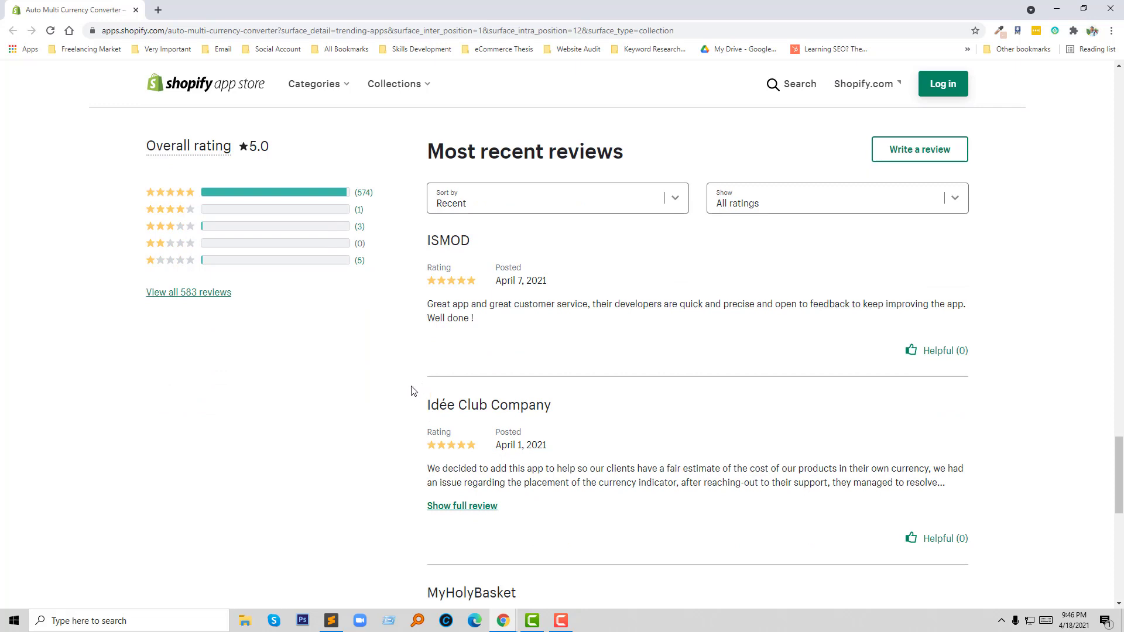
{"action": "mouse_move", "coordinate": [347, 351]}
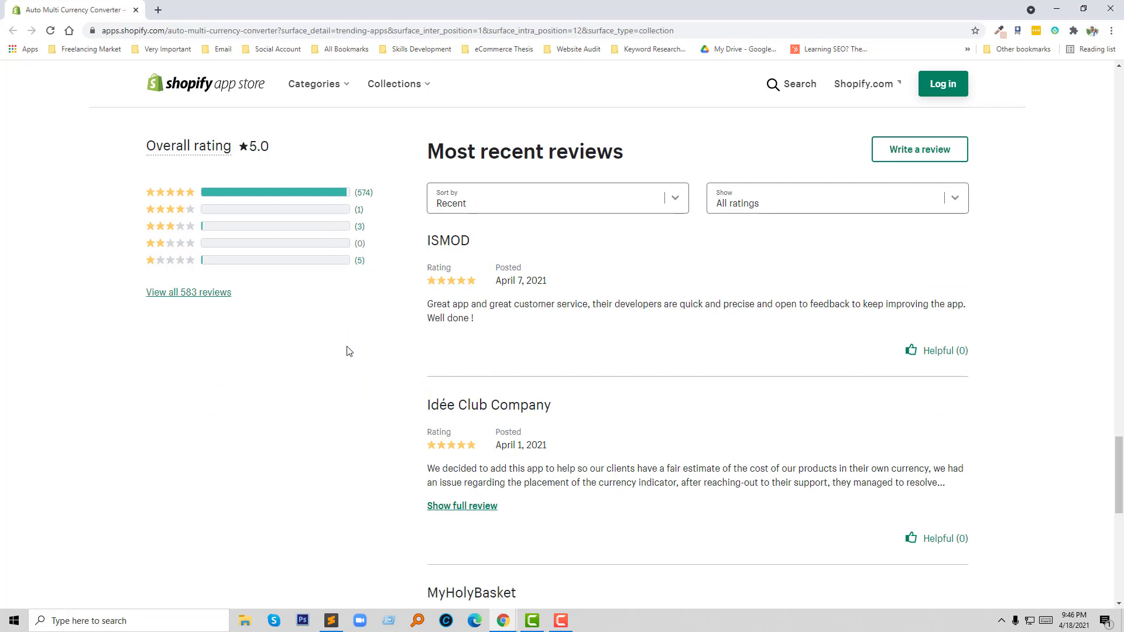